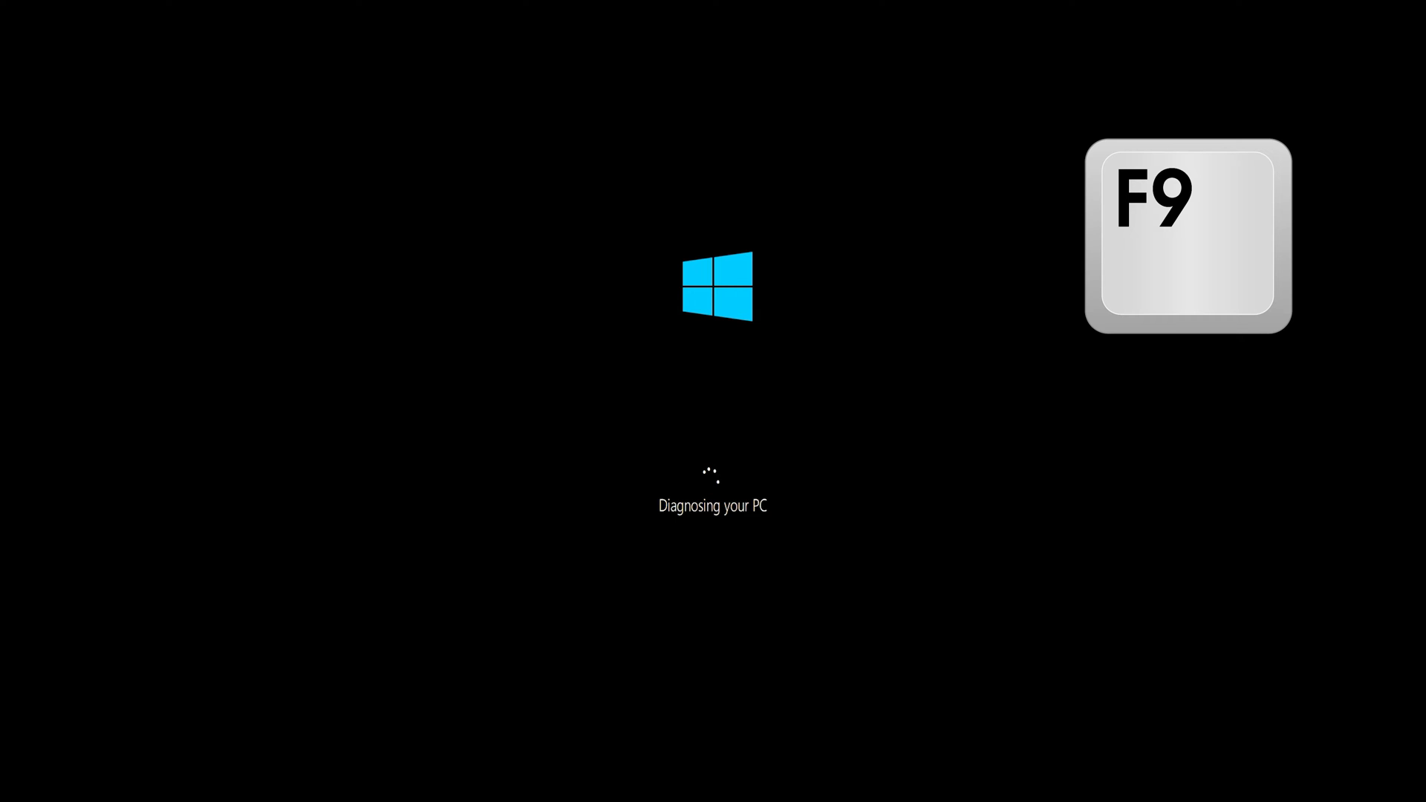
Step: Wait through 'Diagnosing your PC' and 'Attempting repairs' until Automatic Repair reports failure
key("F9")
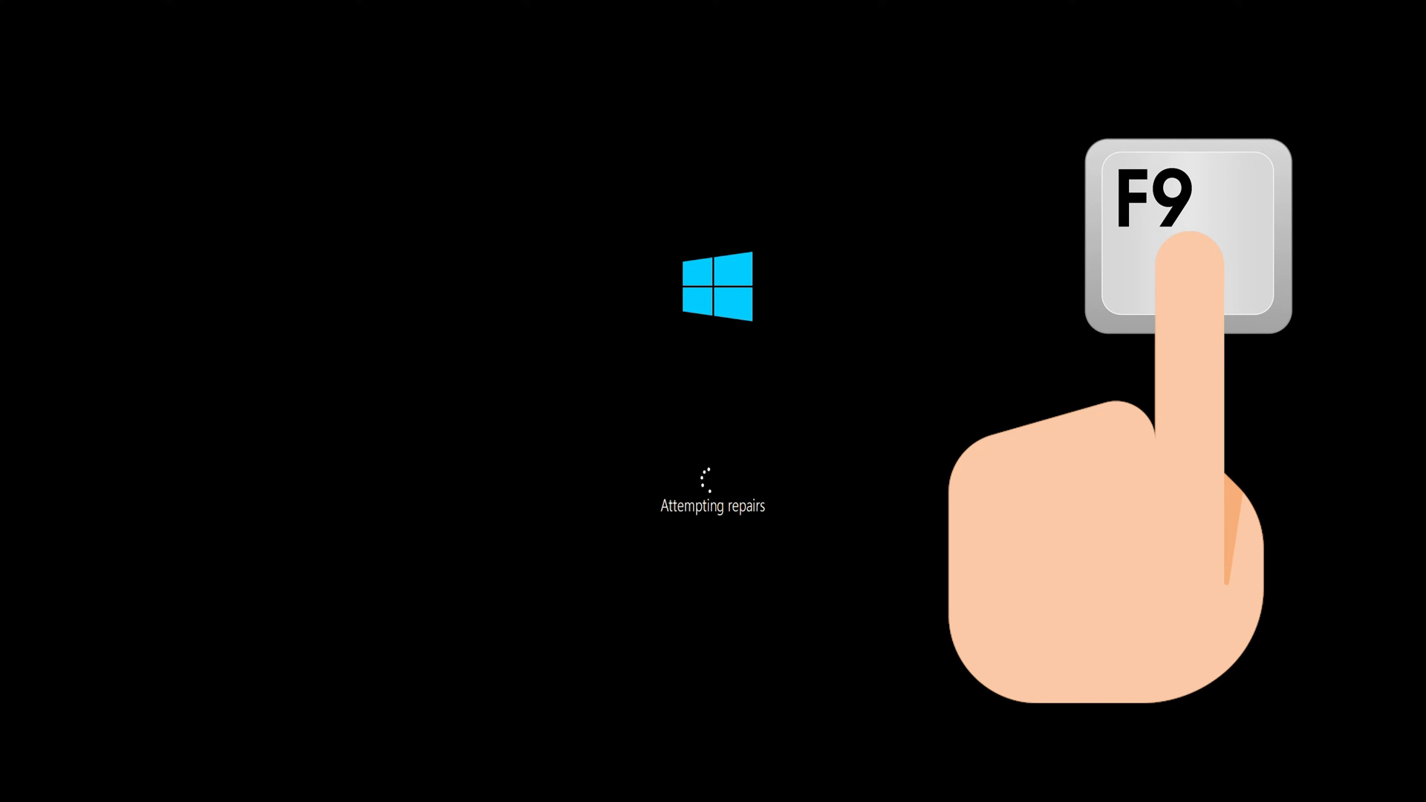
key("f9")
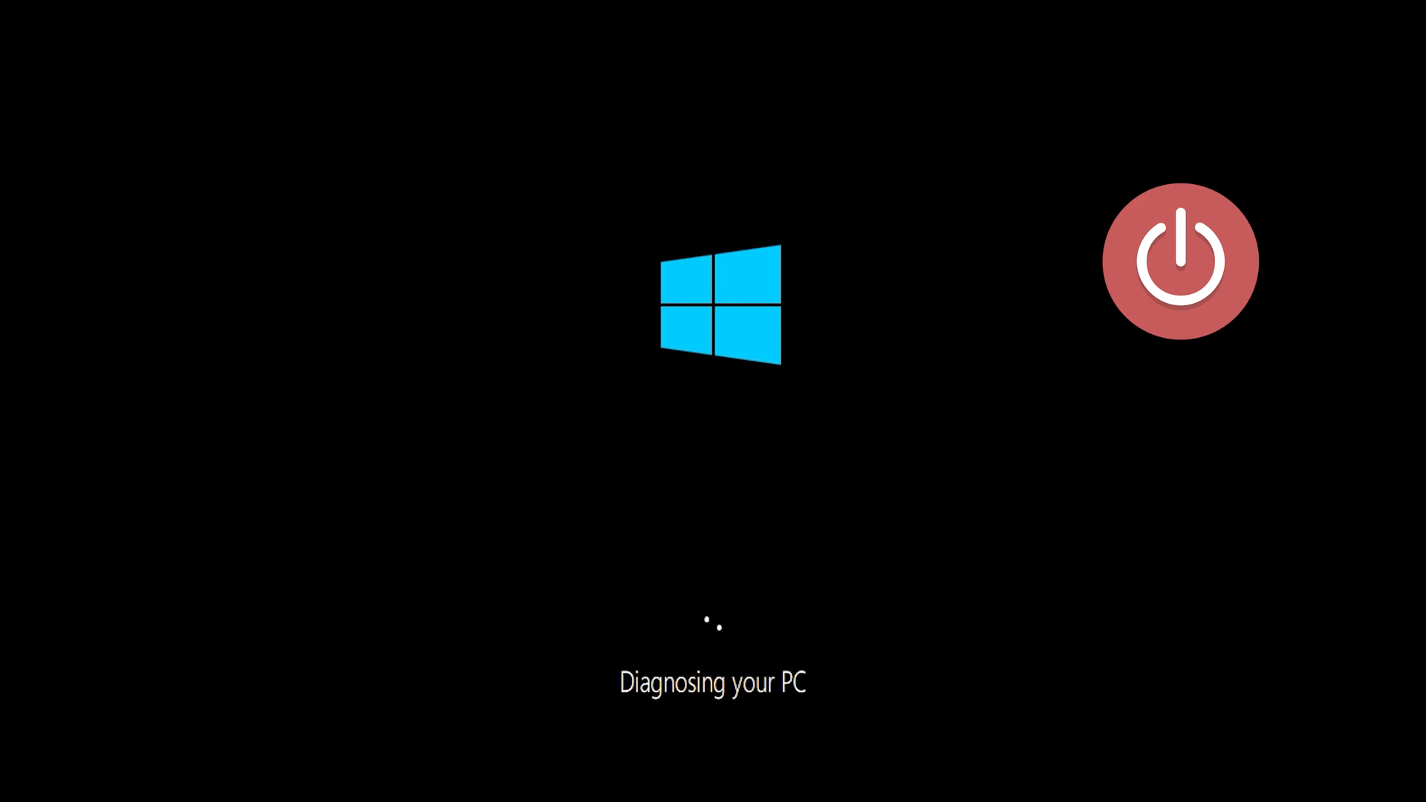
left_click(1179, 261)
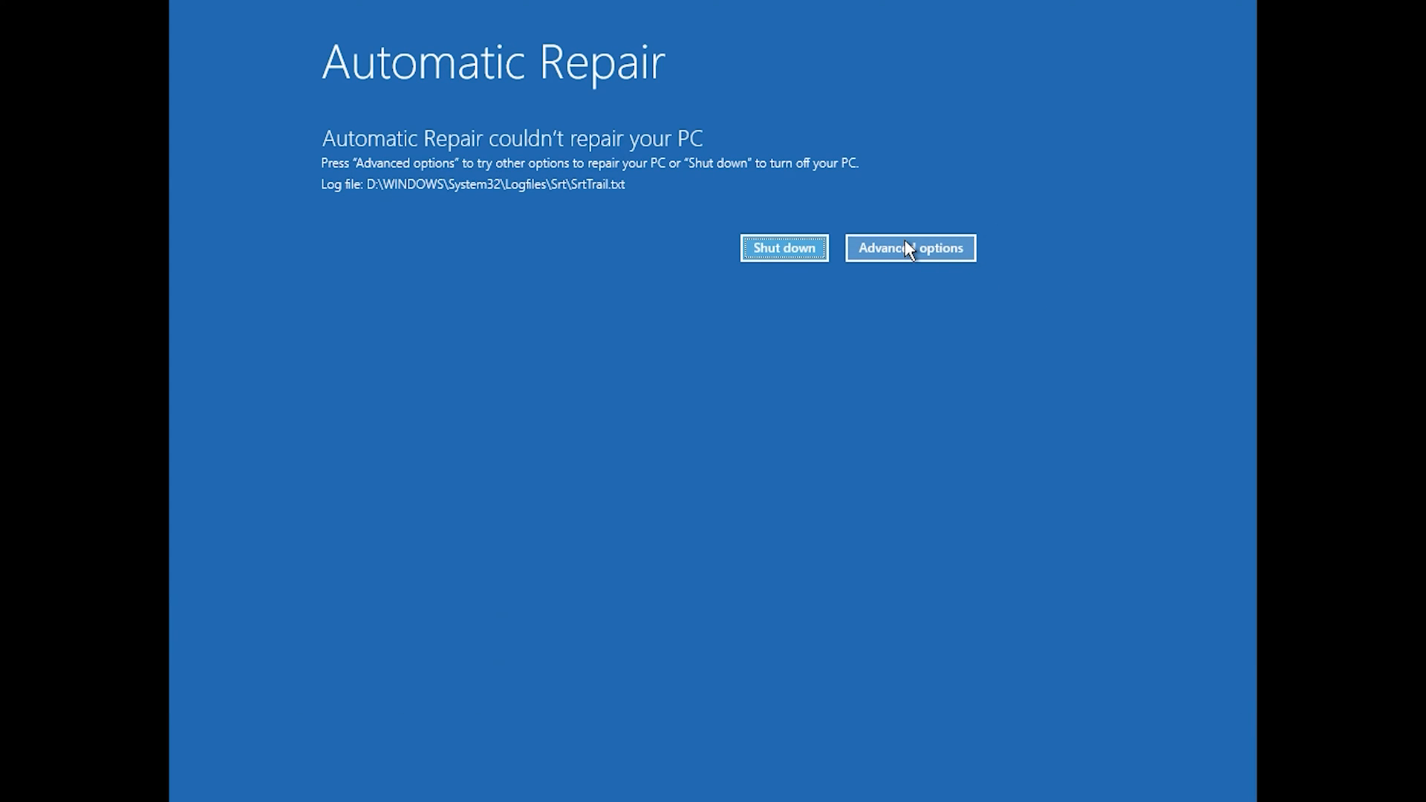
Step: Go from Advanced options to Troubleshoot > Advanced options and launch Startup Repair
left_click(909, 247)
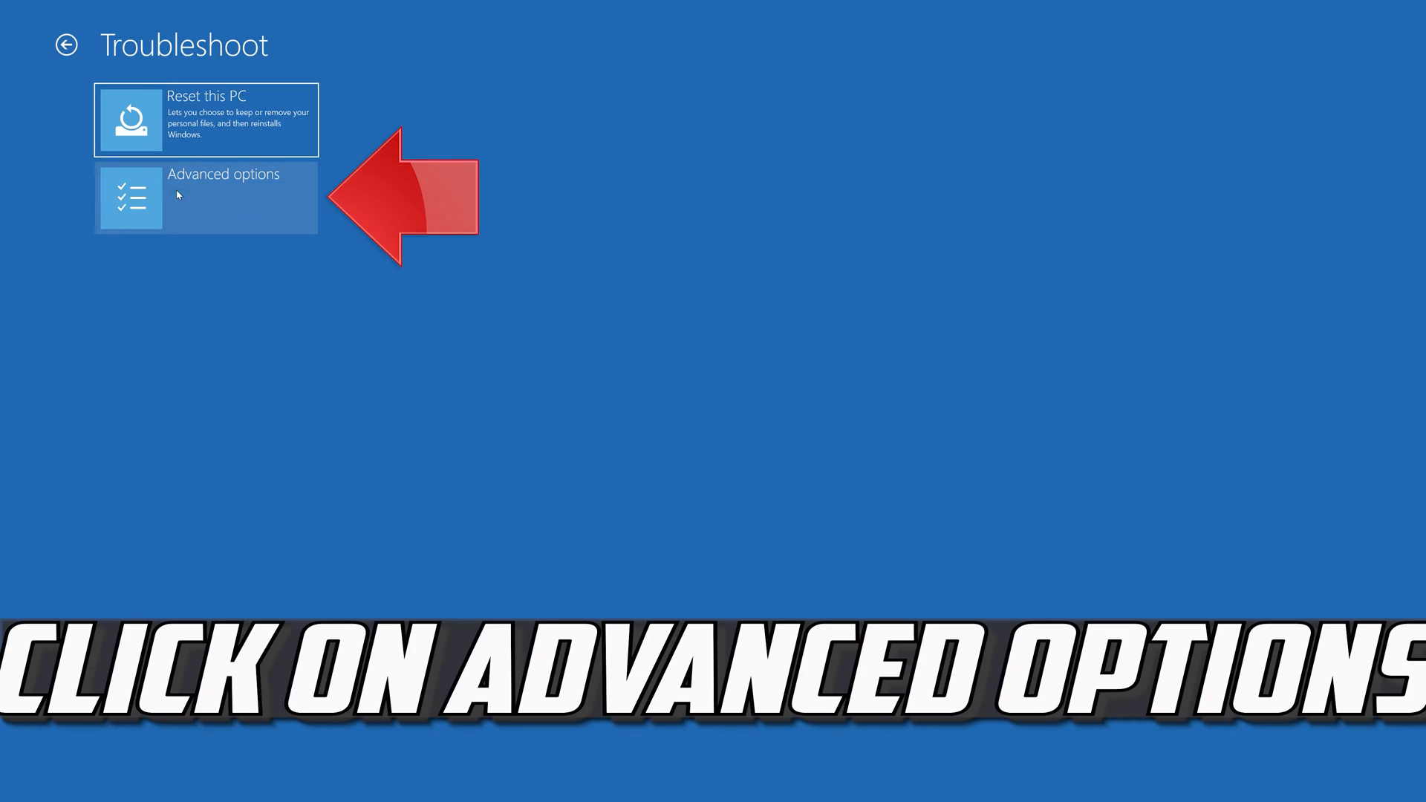
left_click(205, 197)
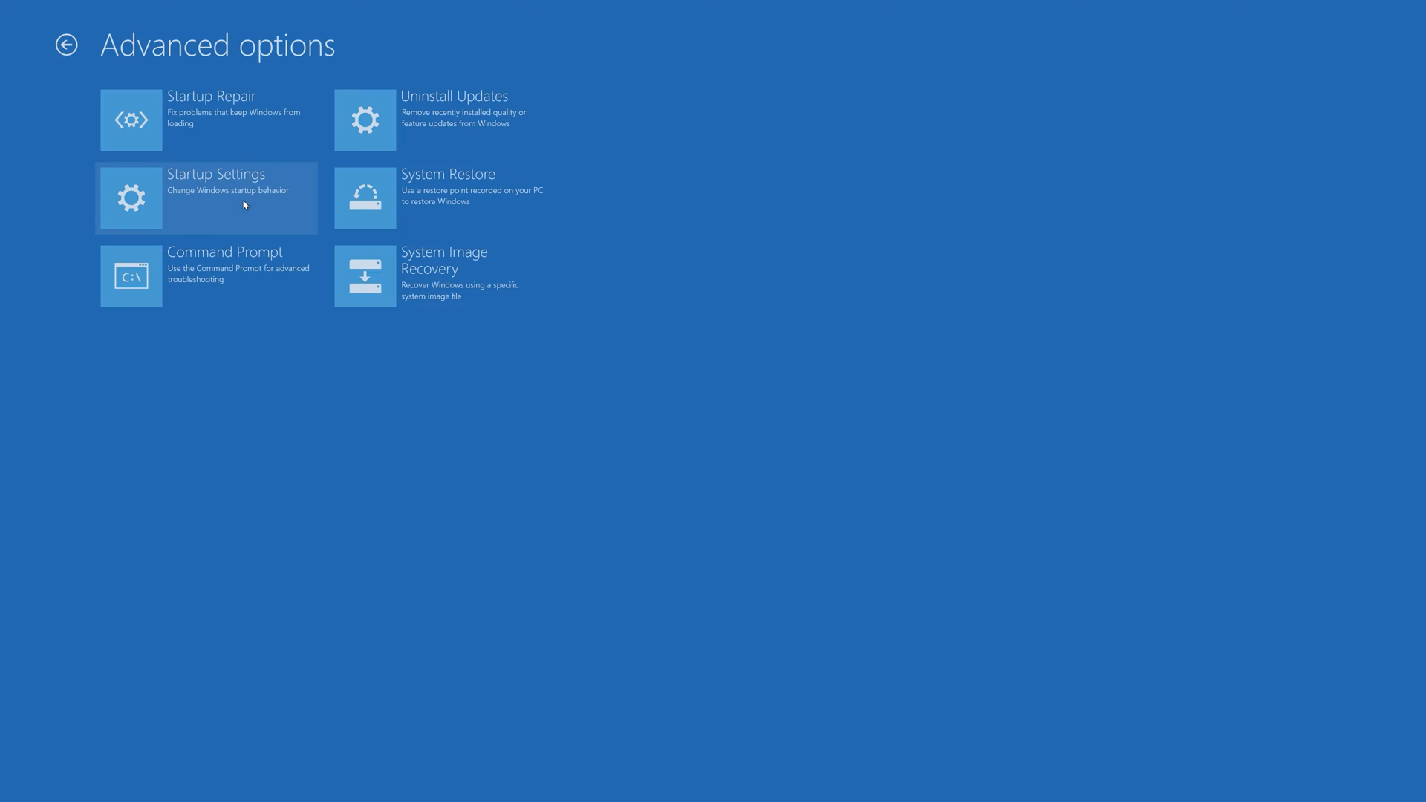
left_click(206, 198)
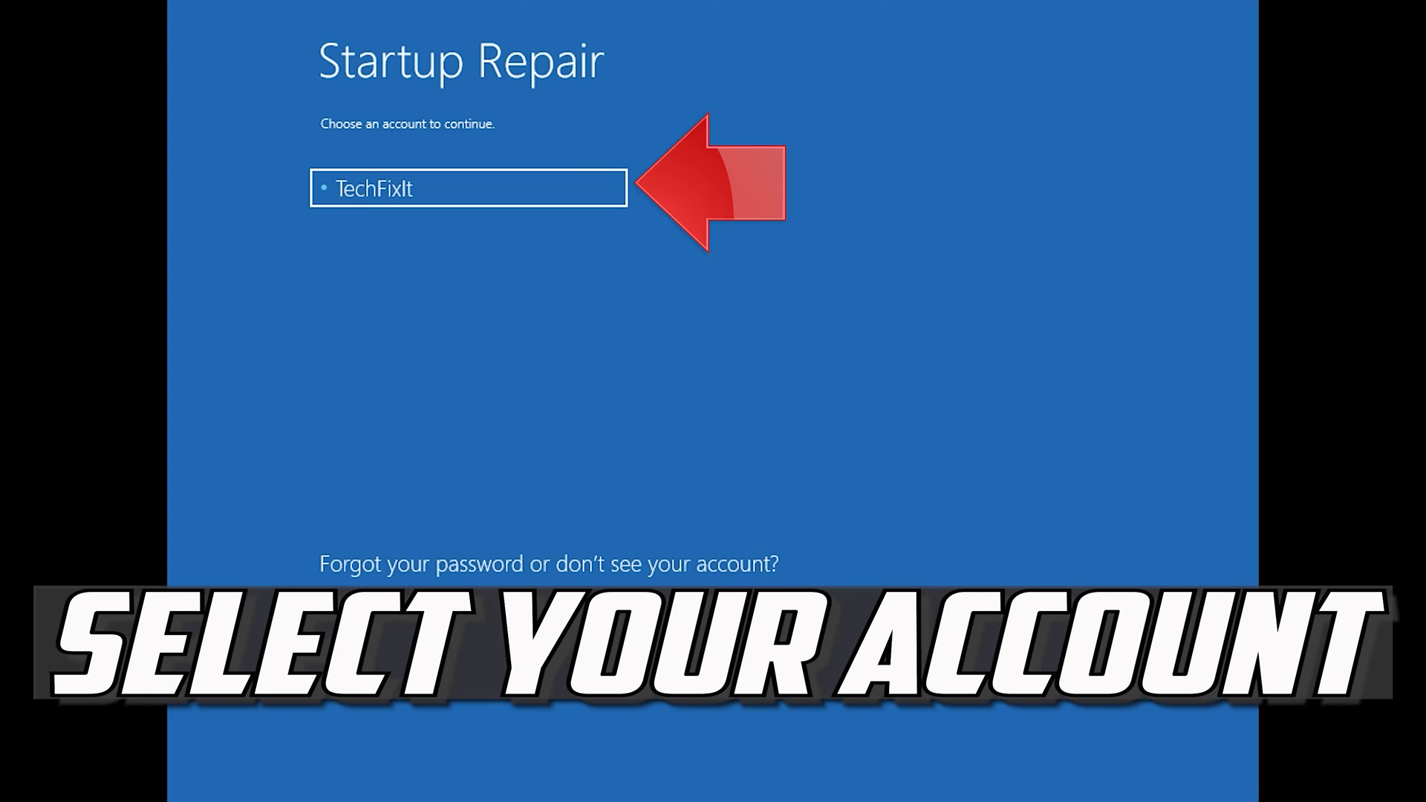
mouse_move(255, 85)
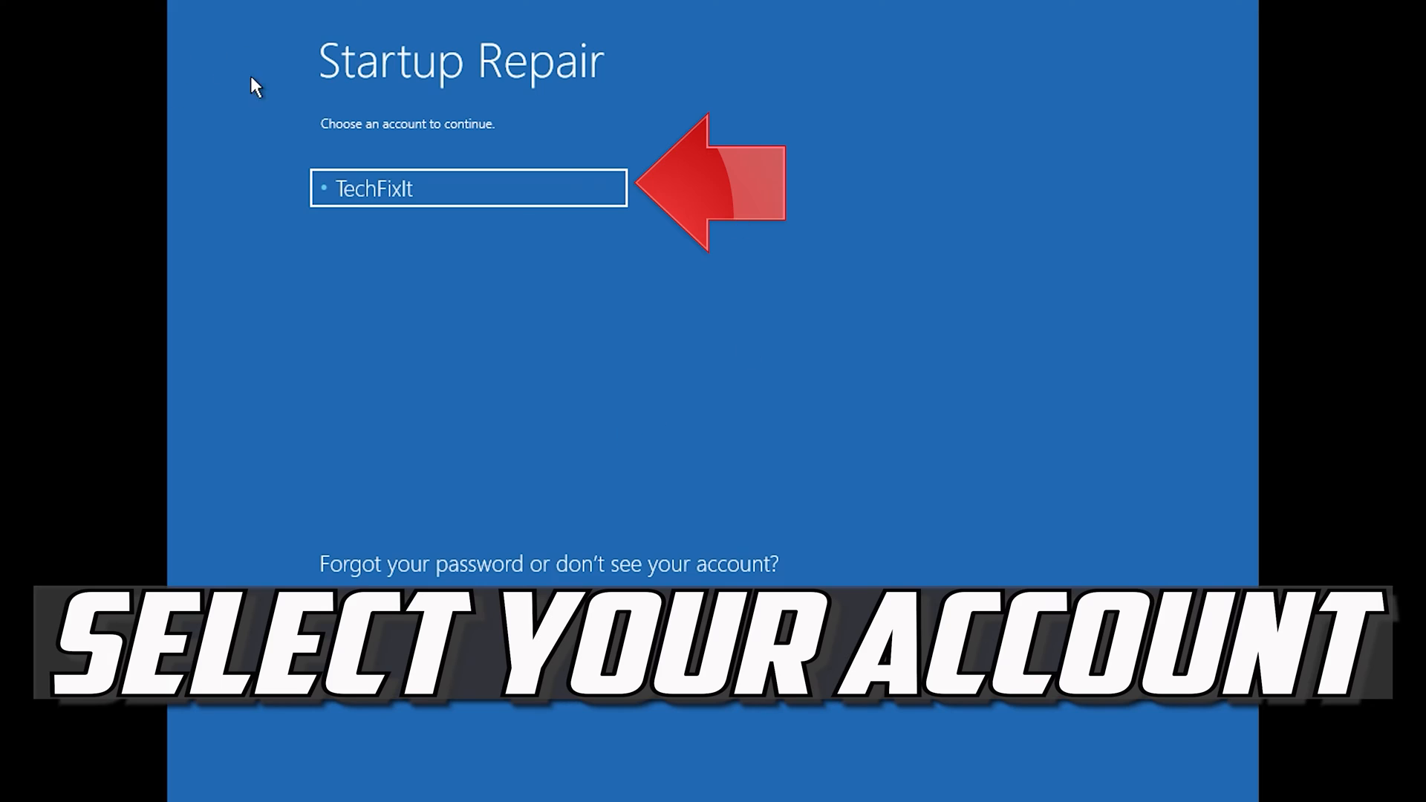
Step: Select the account and continue with a blank password, returning to Choose an option
left_click(467, 188)
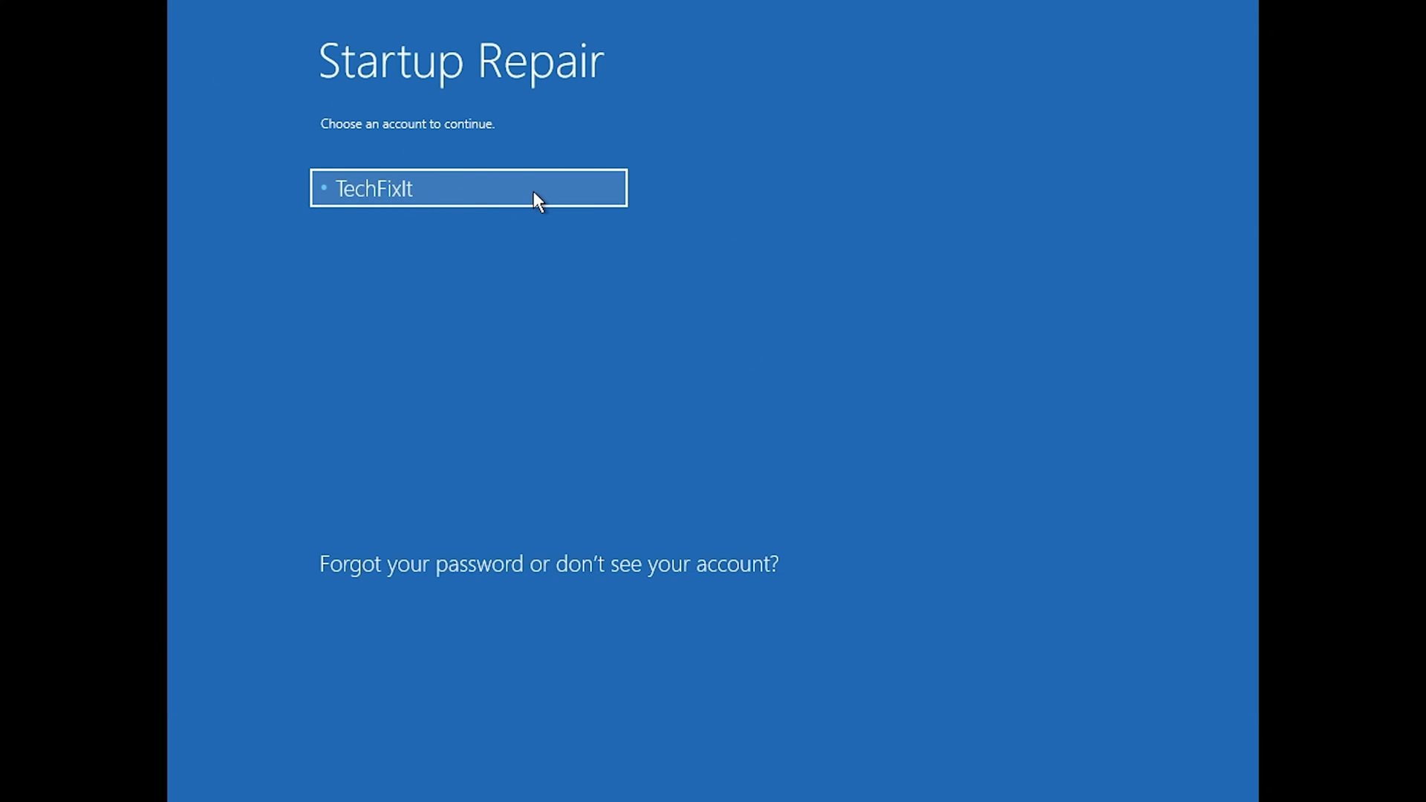
left_click(467, 187)
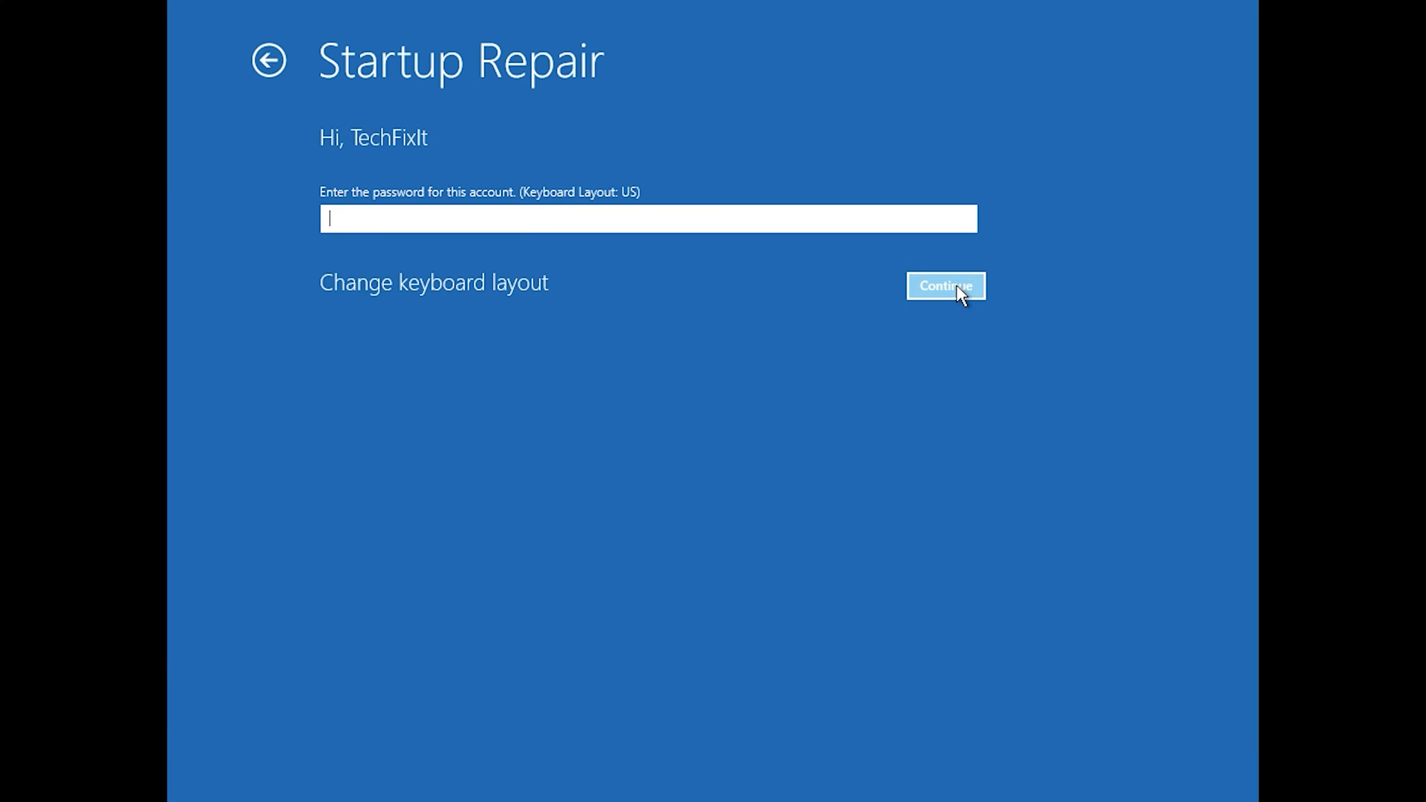
left_click(944, 286)
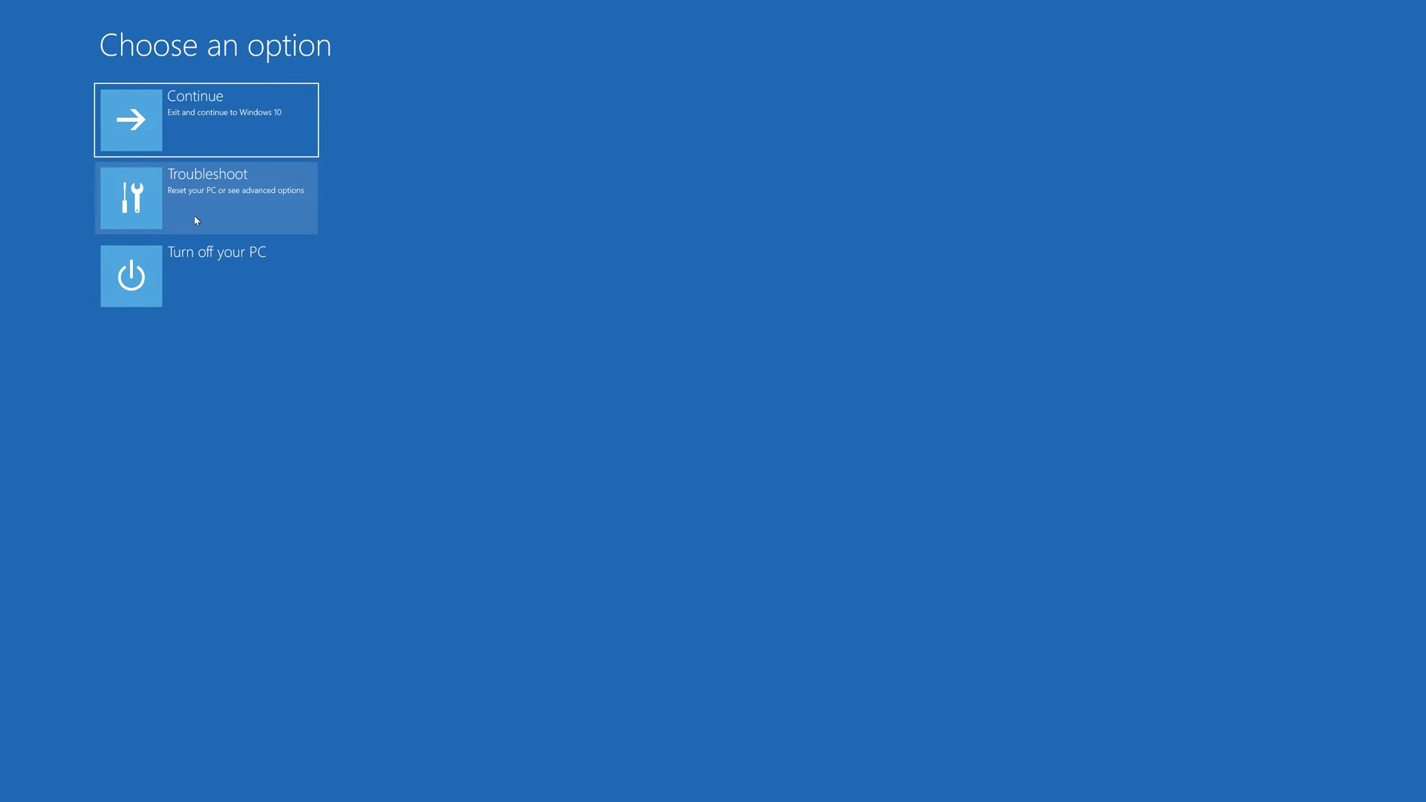
Step: Launch Command Prompt through Troubleshoot > Advanced options
left_click(206, 196)
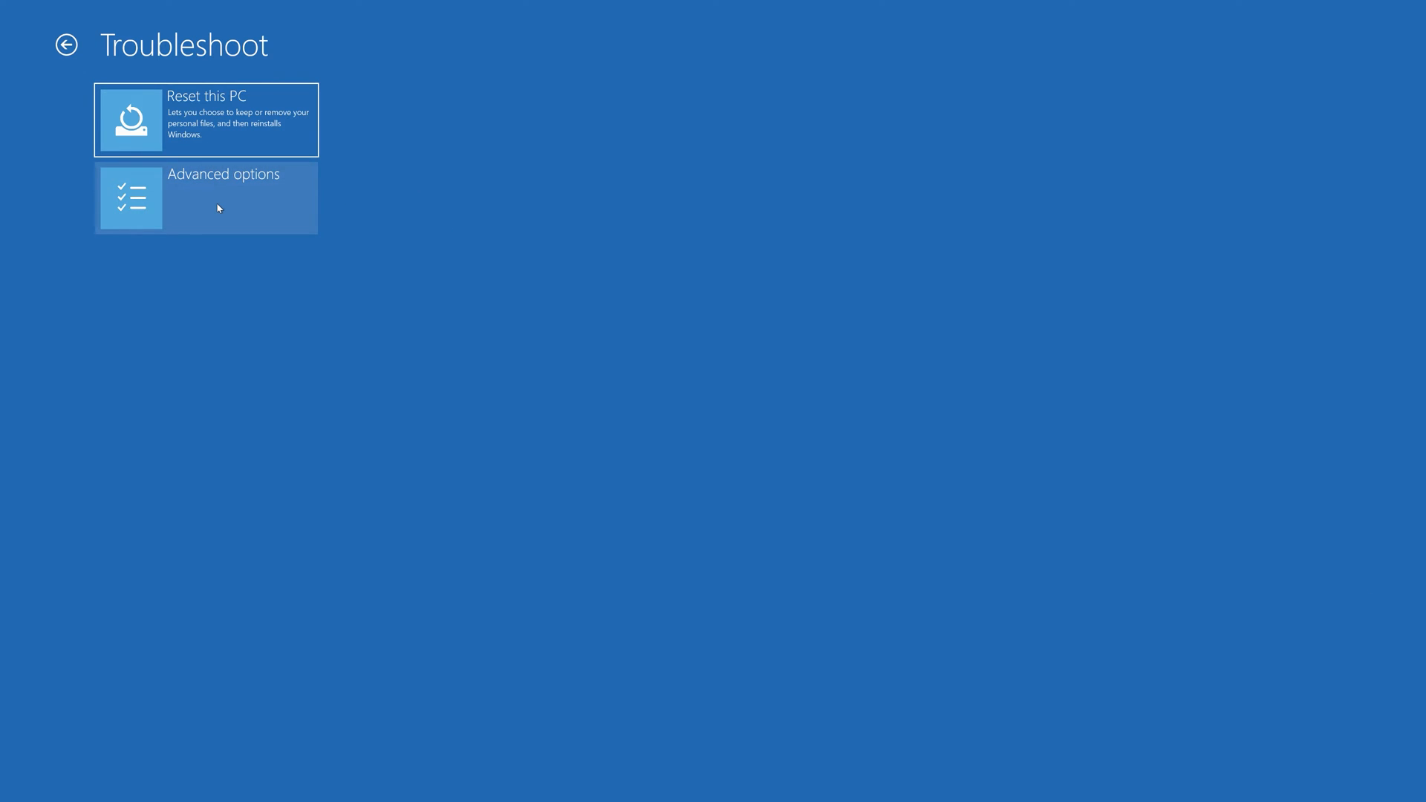
left_click(207, 198)
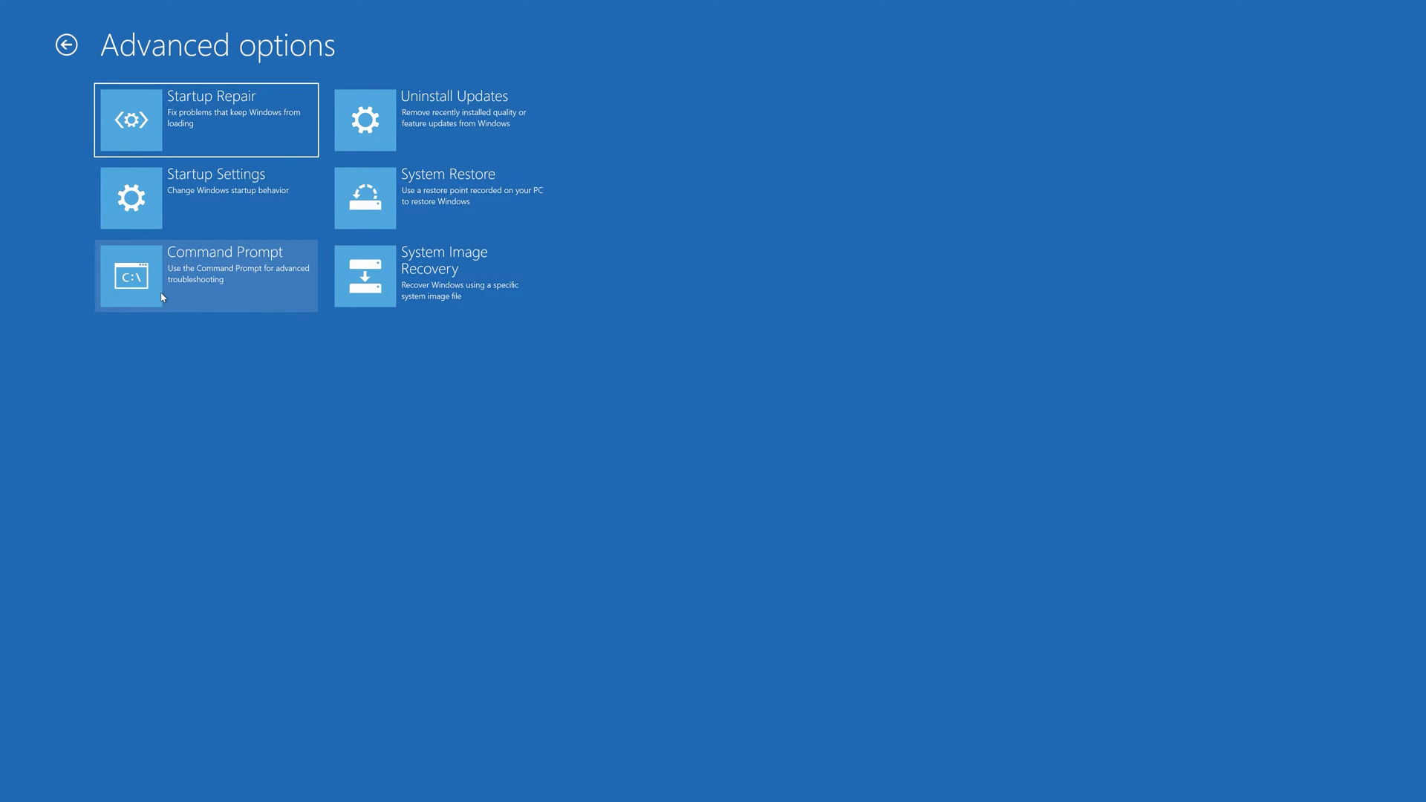
mouse_move(199, 304)
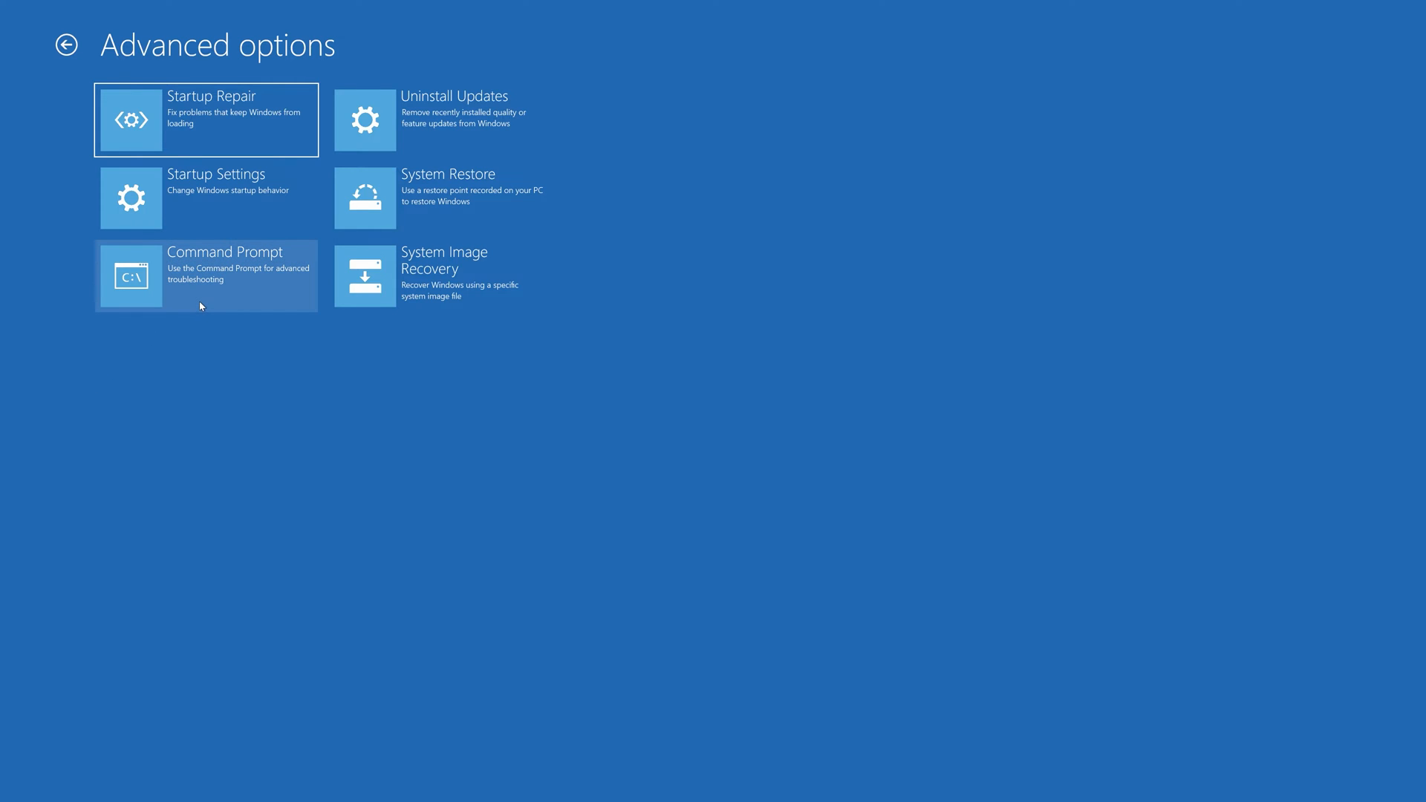
left_click(206, 275)
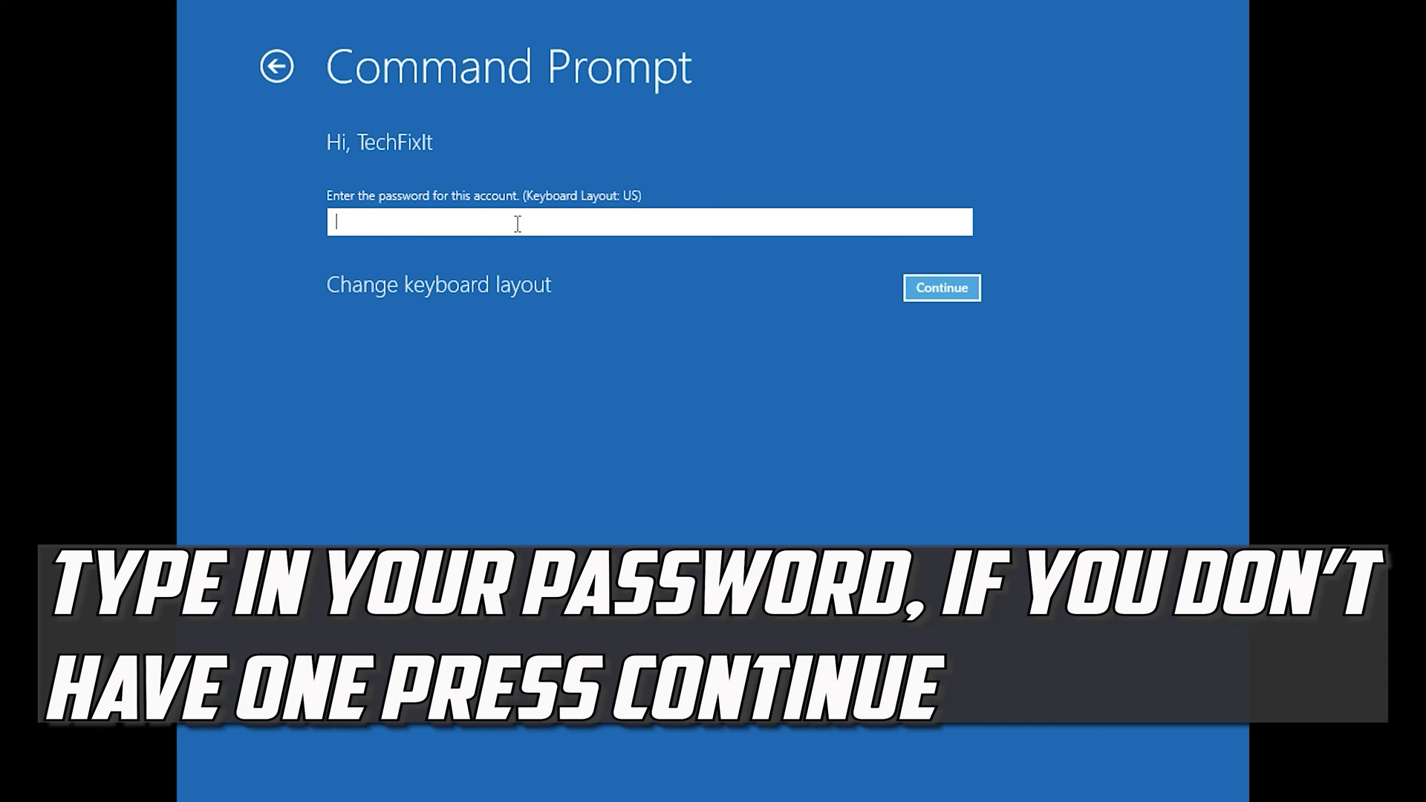
mouse_move(1241, 264)
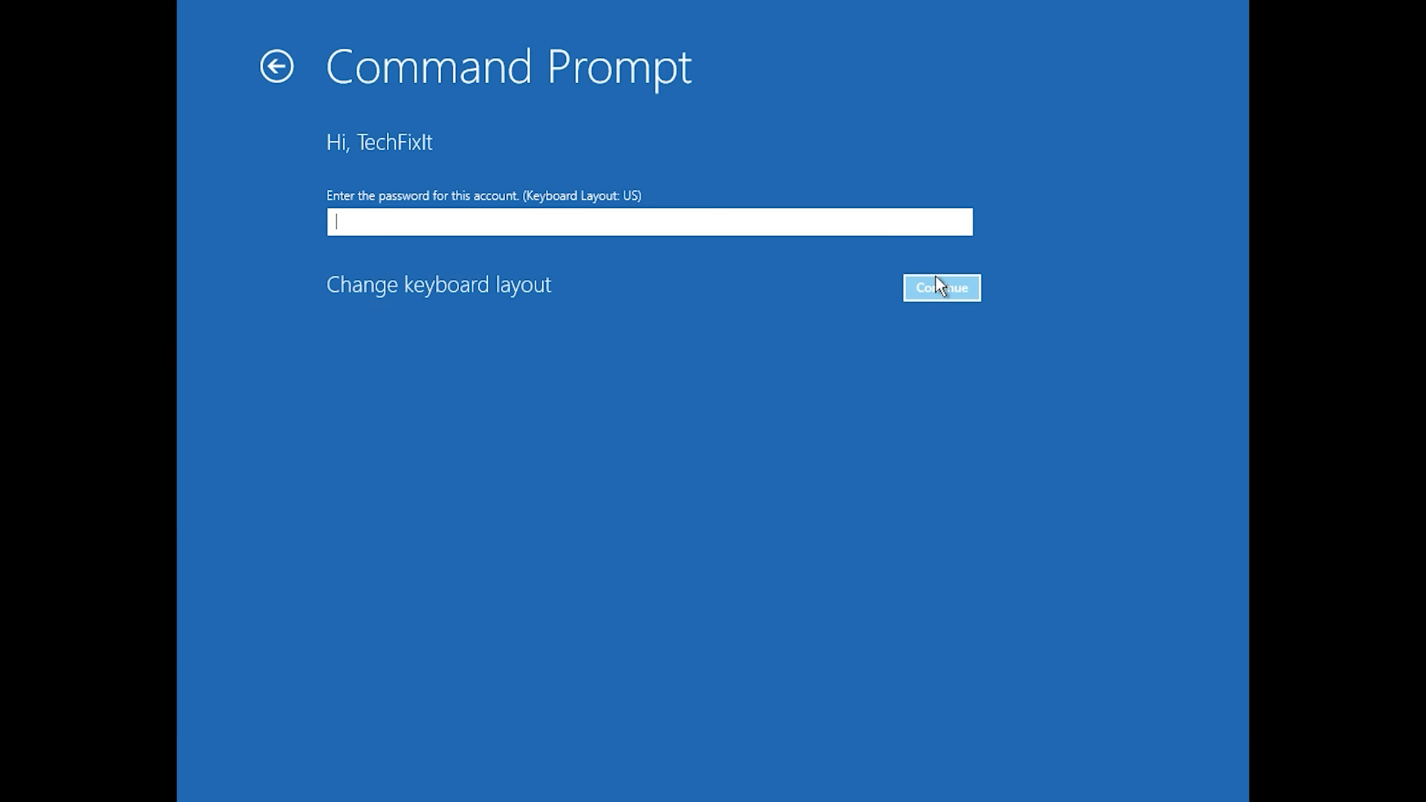
Step: Continue past the Command Prompt sign-in with an empty password
left_click(940, 288)
type("bootr")
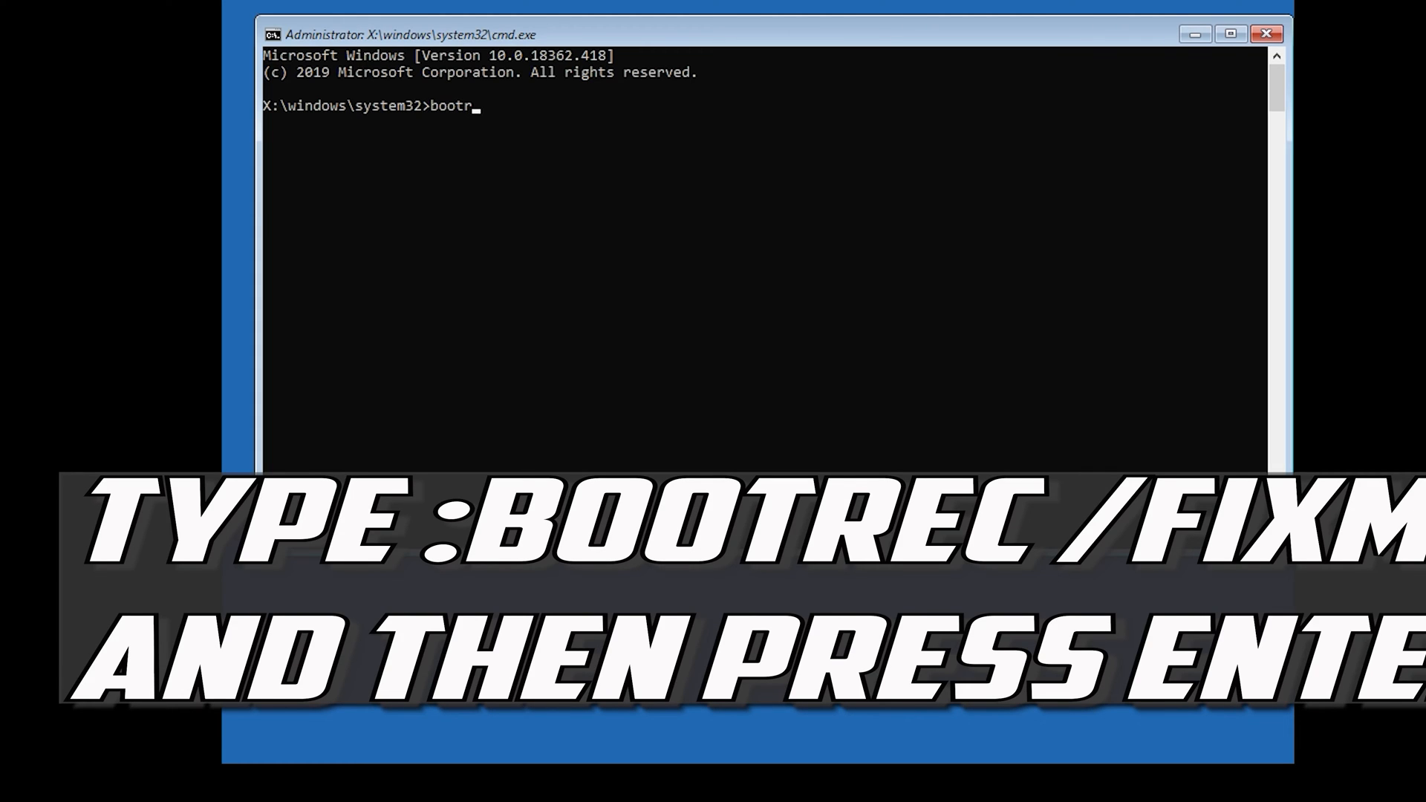
Step: Run bootrec /fixmbr to repair the master boot record
type("ec")
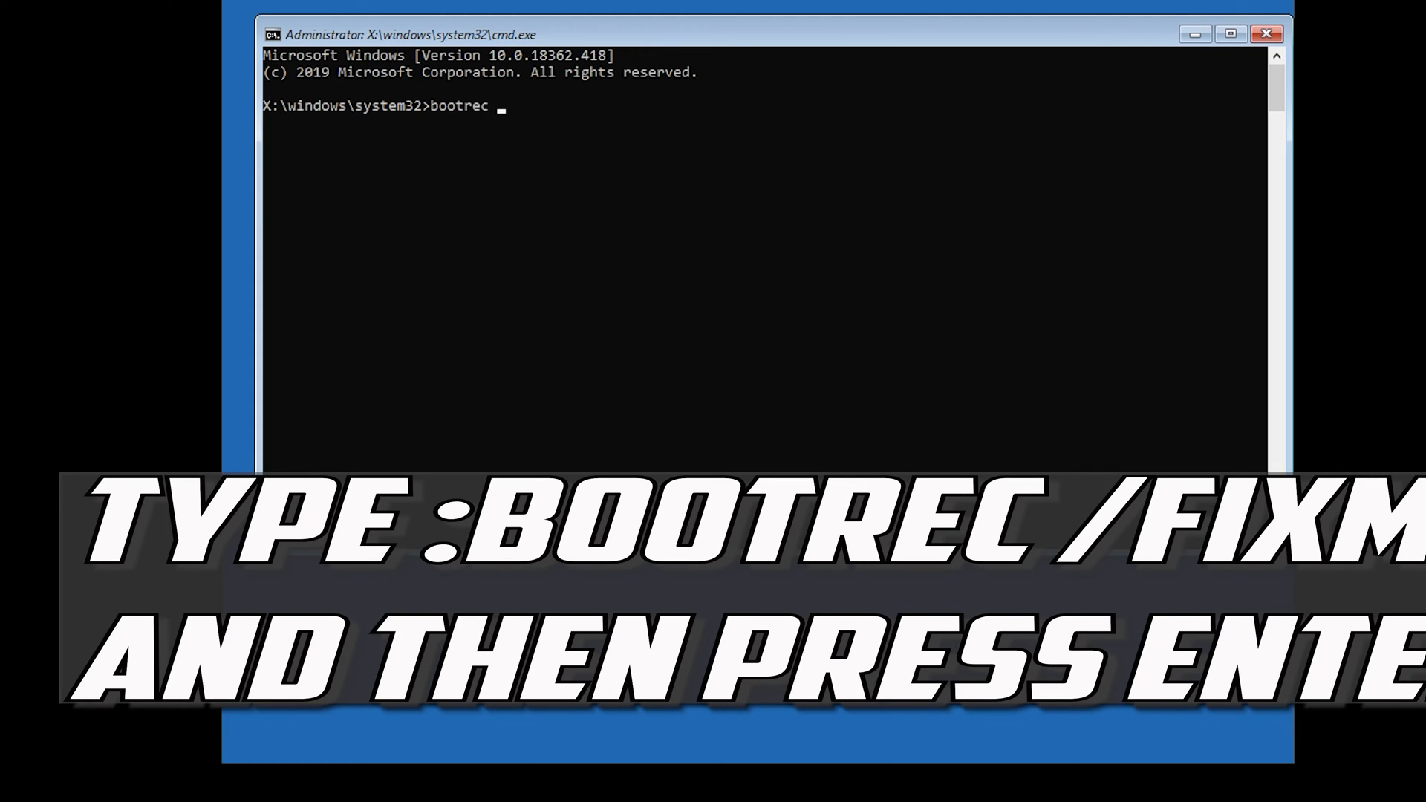
type("/")
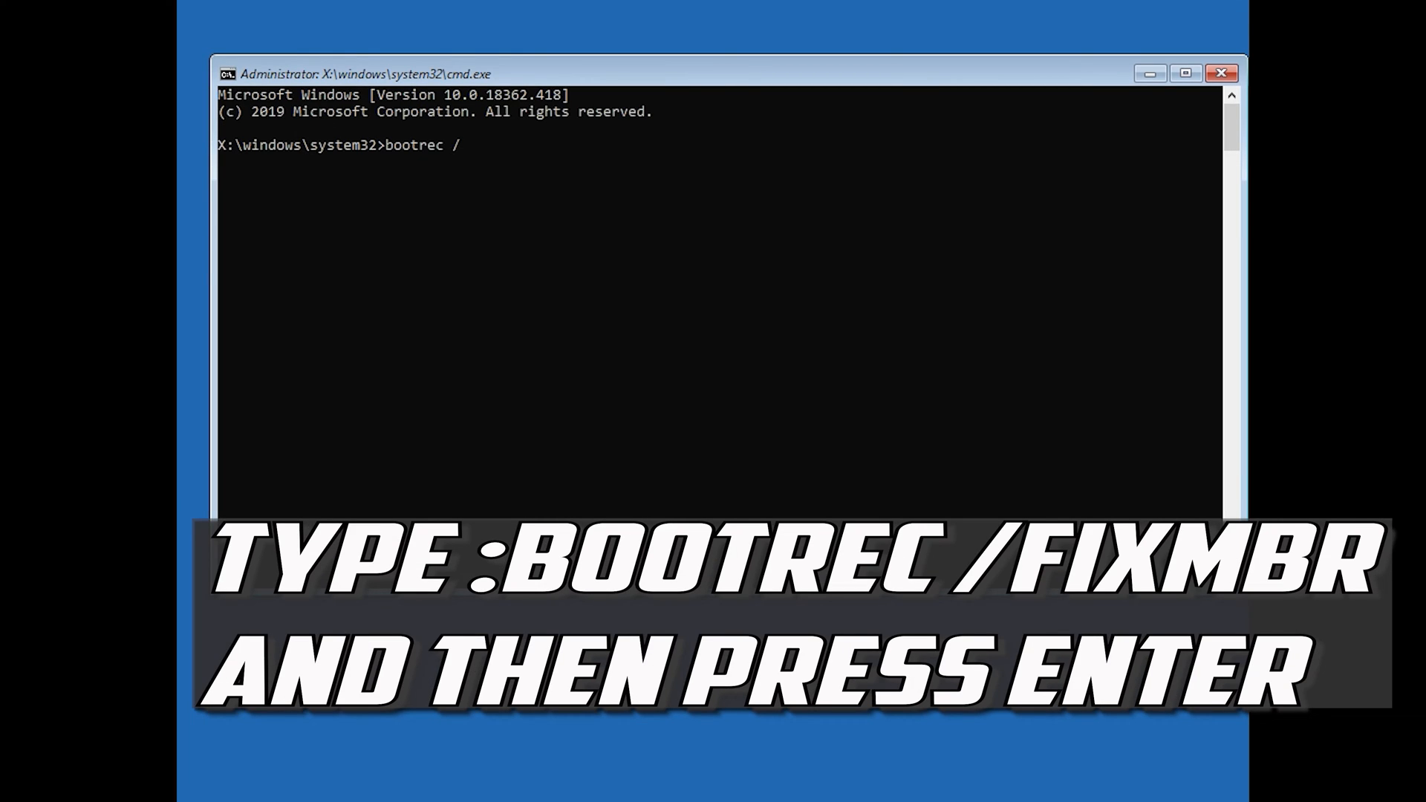
type("fixmbr")
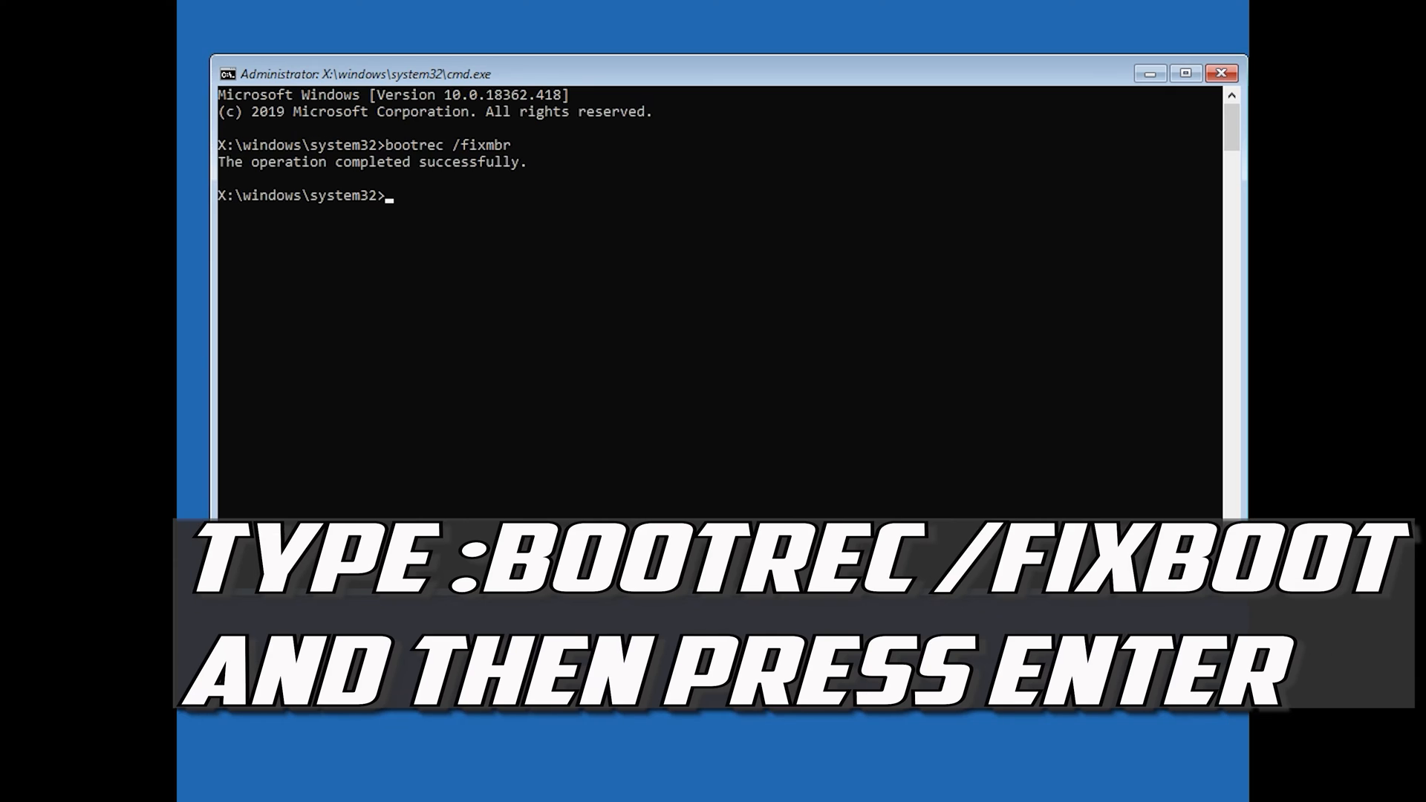
Step: Run bootrec /fixboot, which is refused with access denied
type("bootrec")
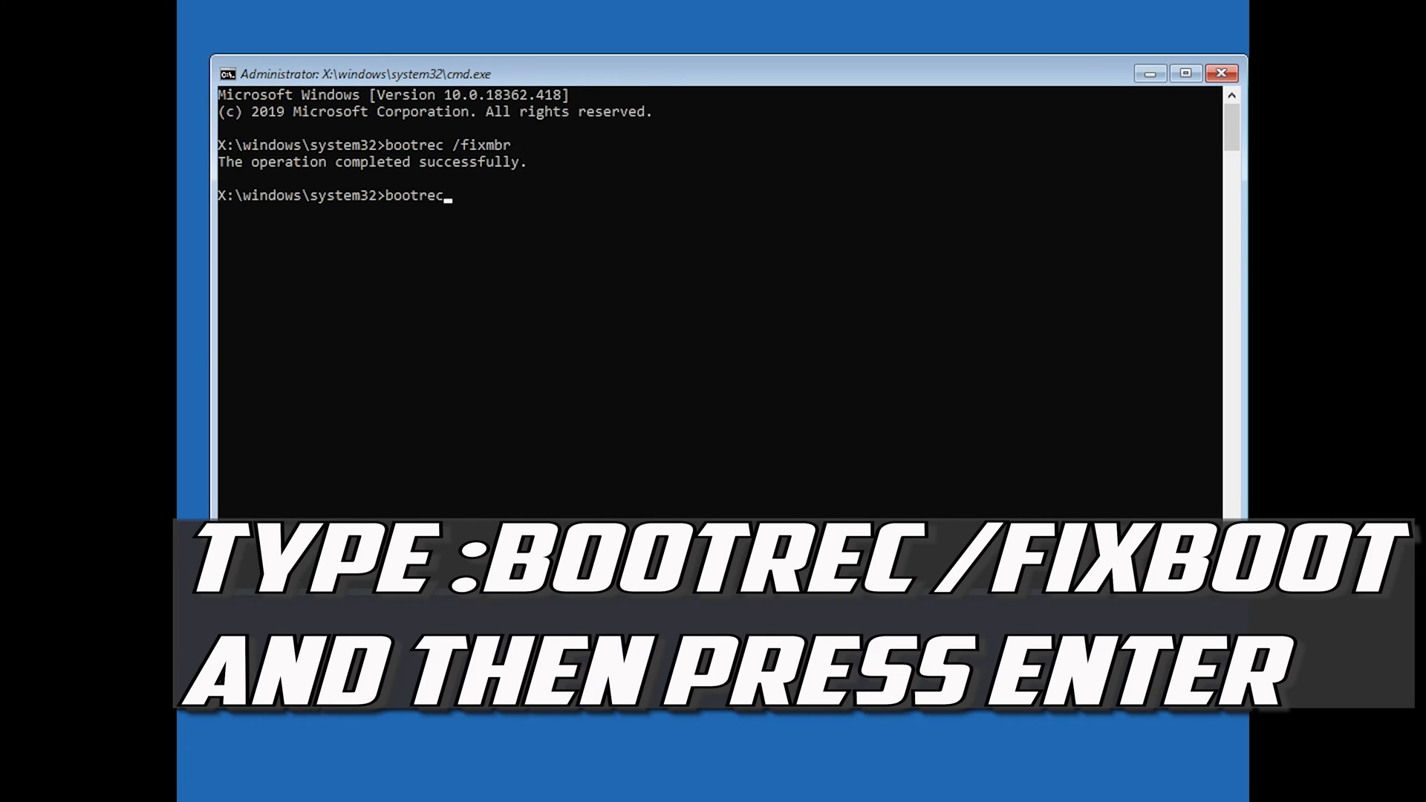
type("/")
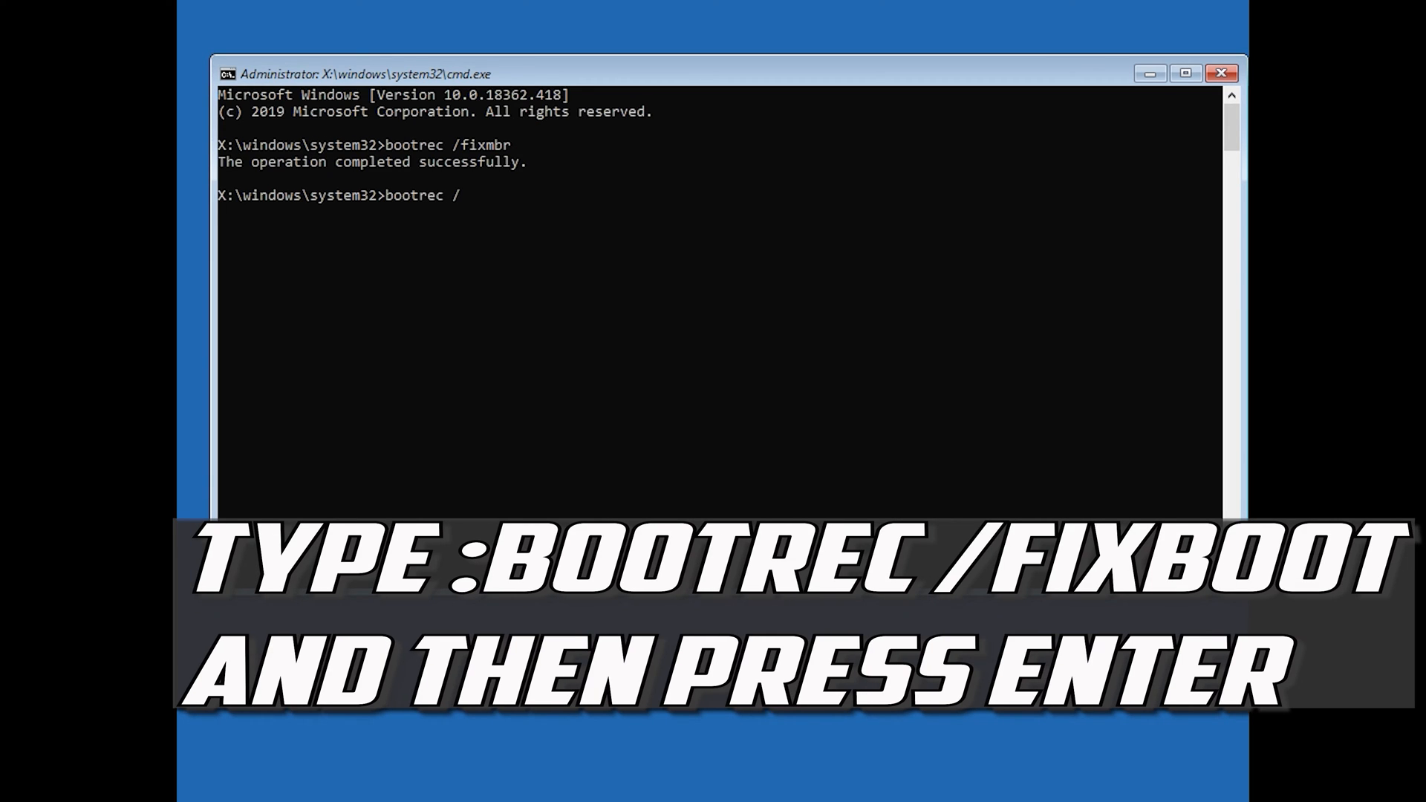
type("fi")
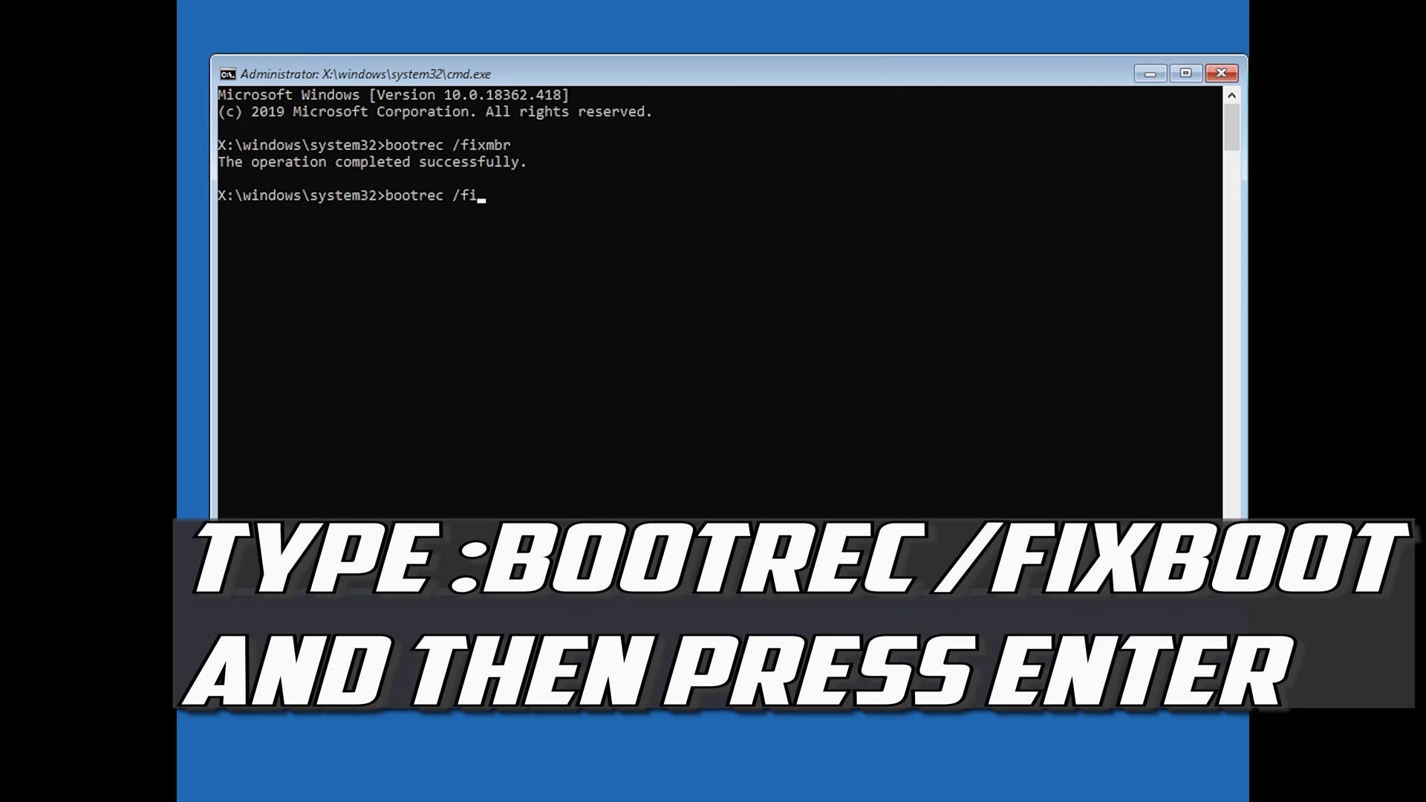
type("xboot")
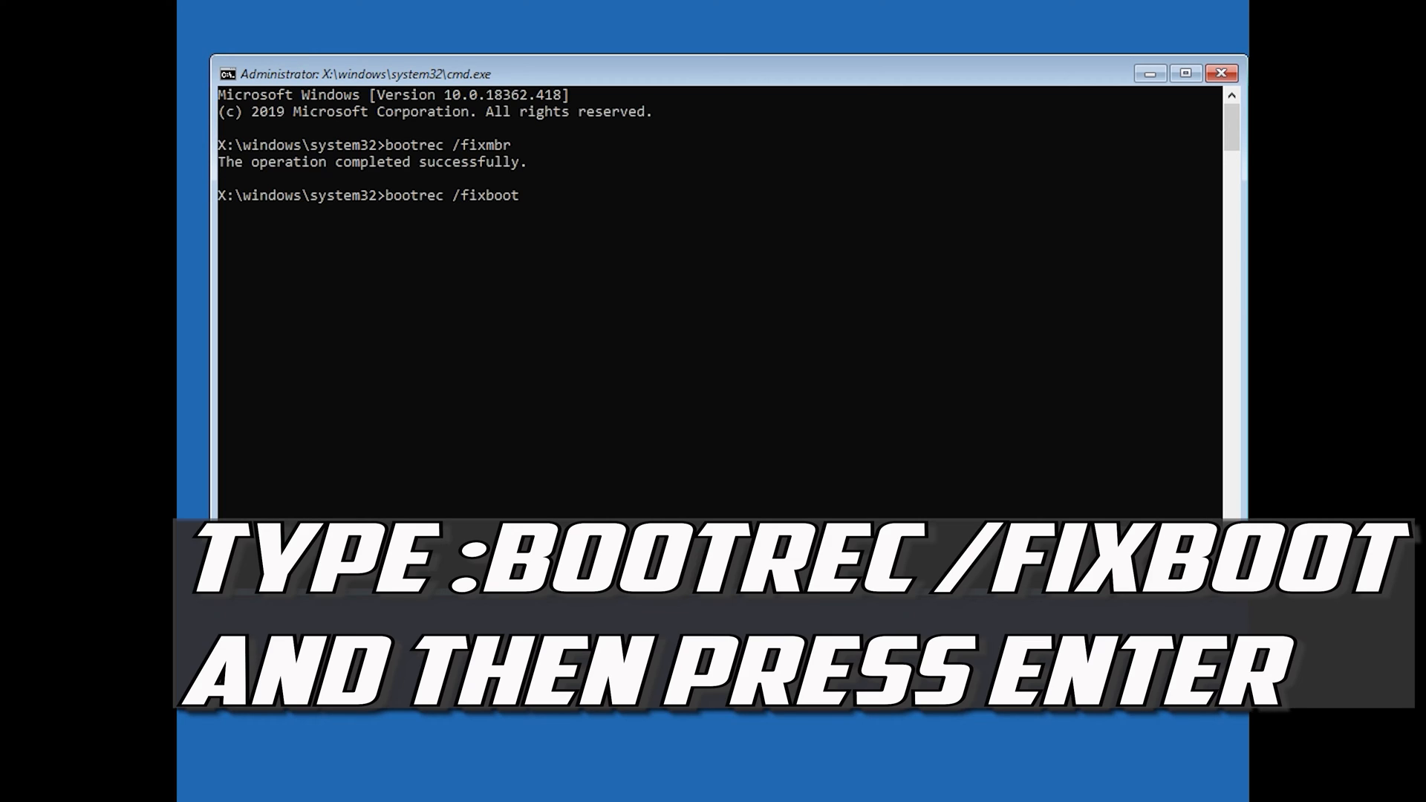
key("enter")
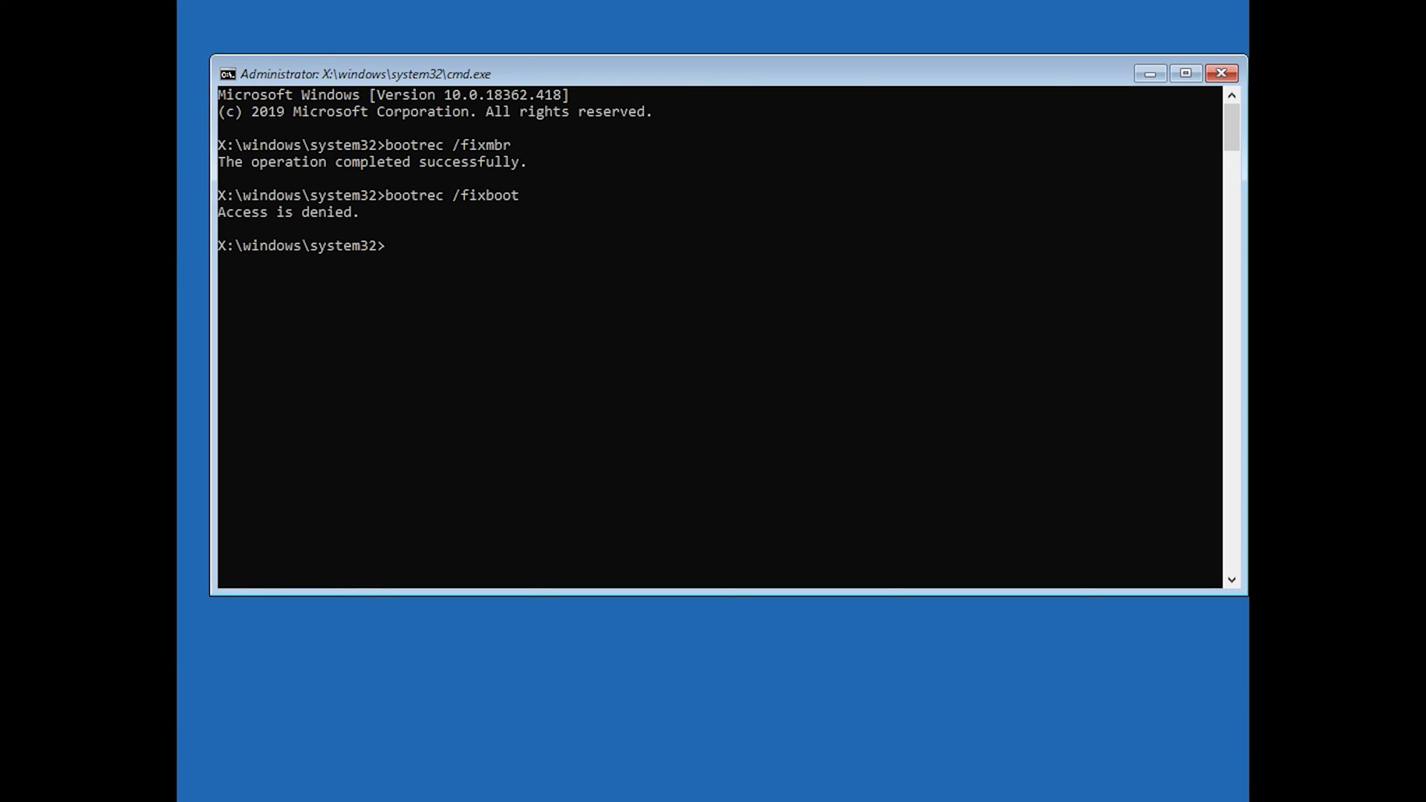
Step: Run bootsect /nt60 sys to update boot code, then start retyping bootrec /fixboot
type("b")
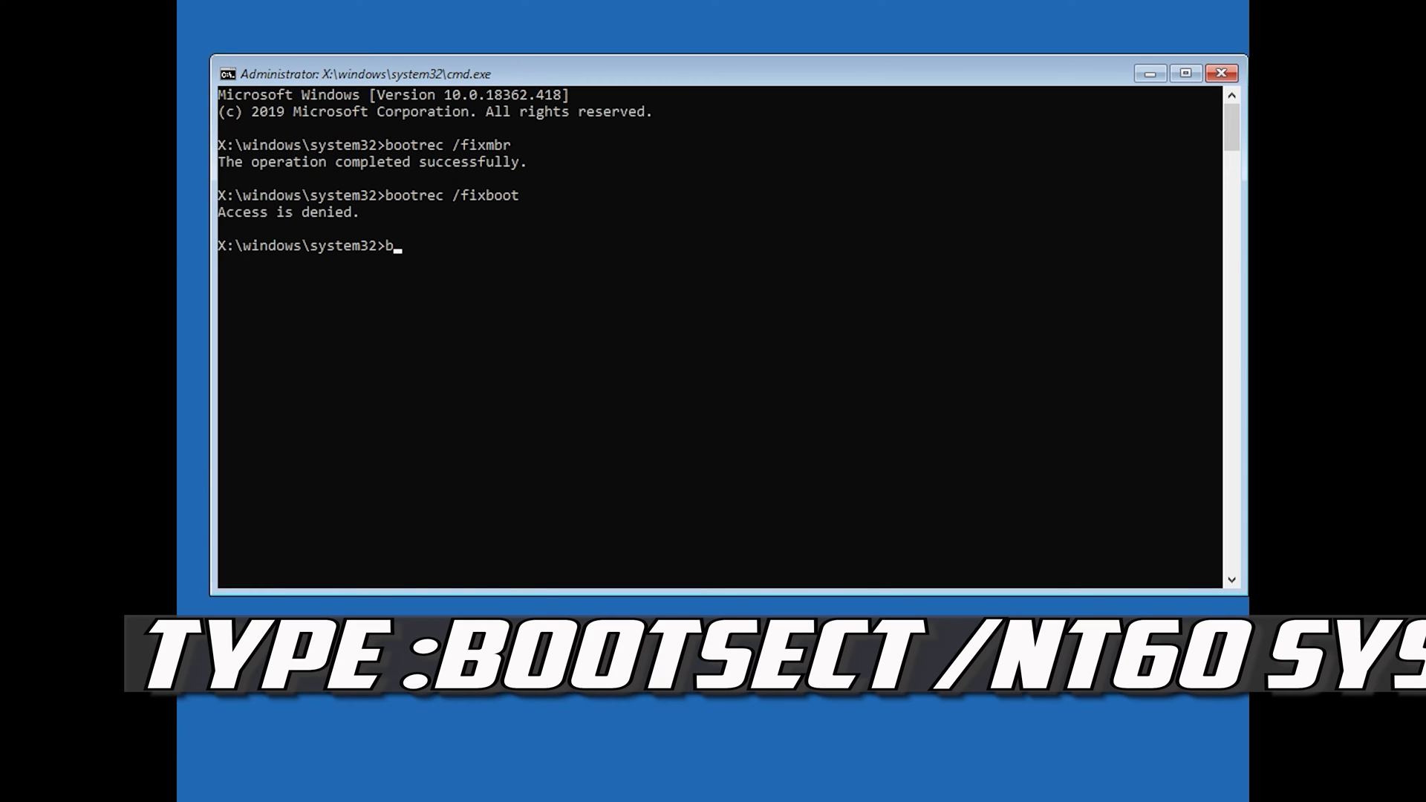
type("ootsect")
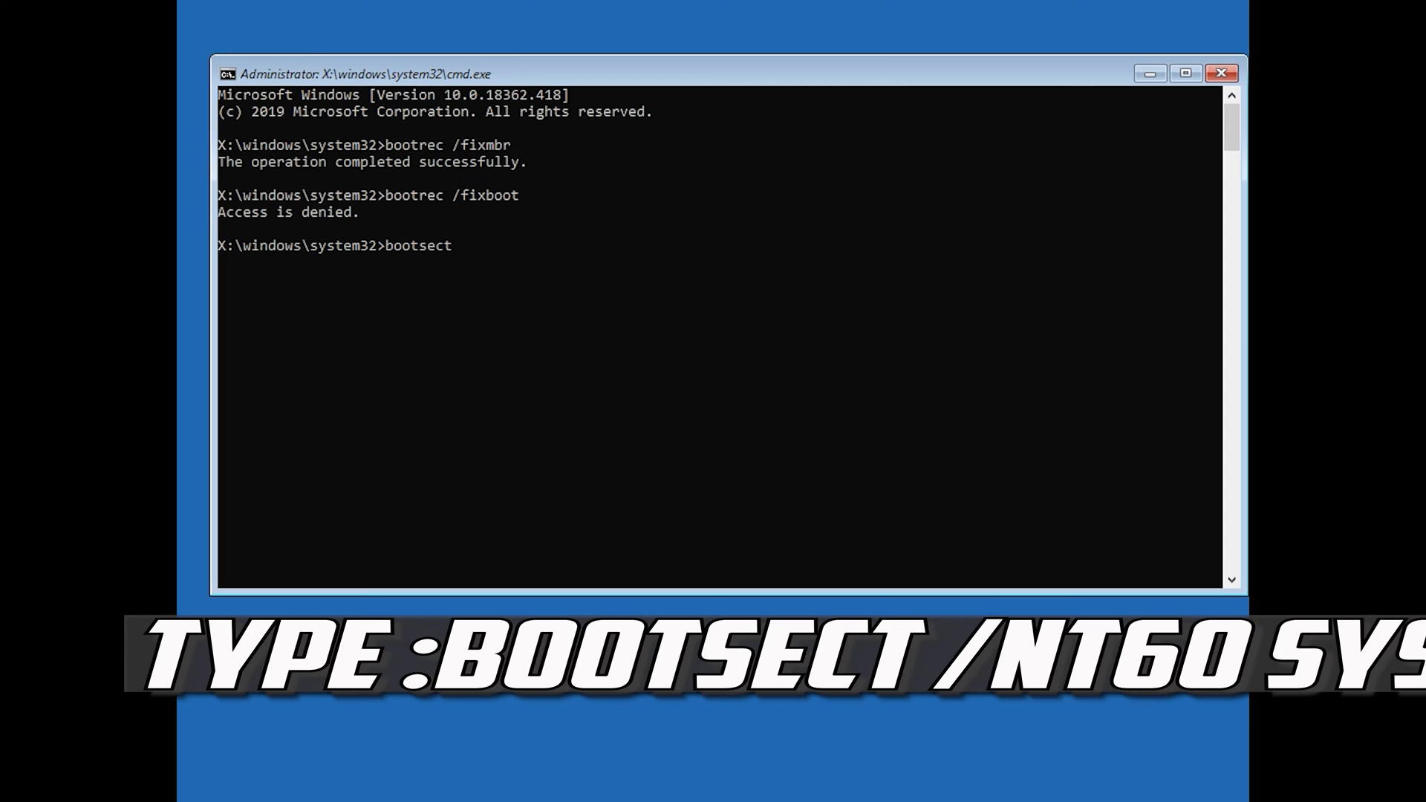
type("/")
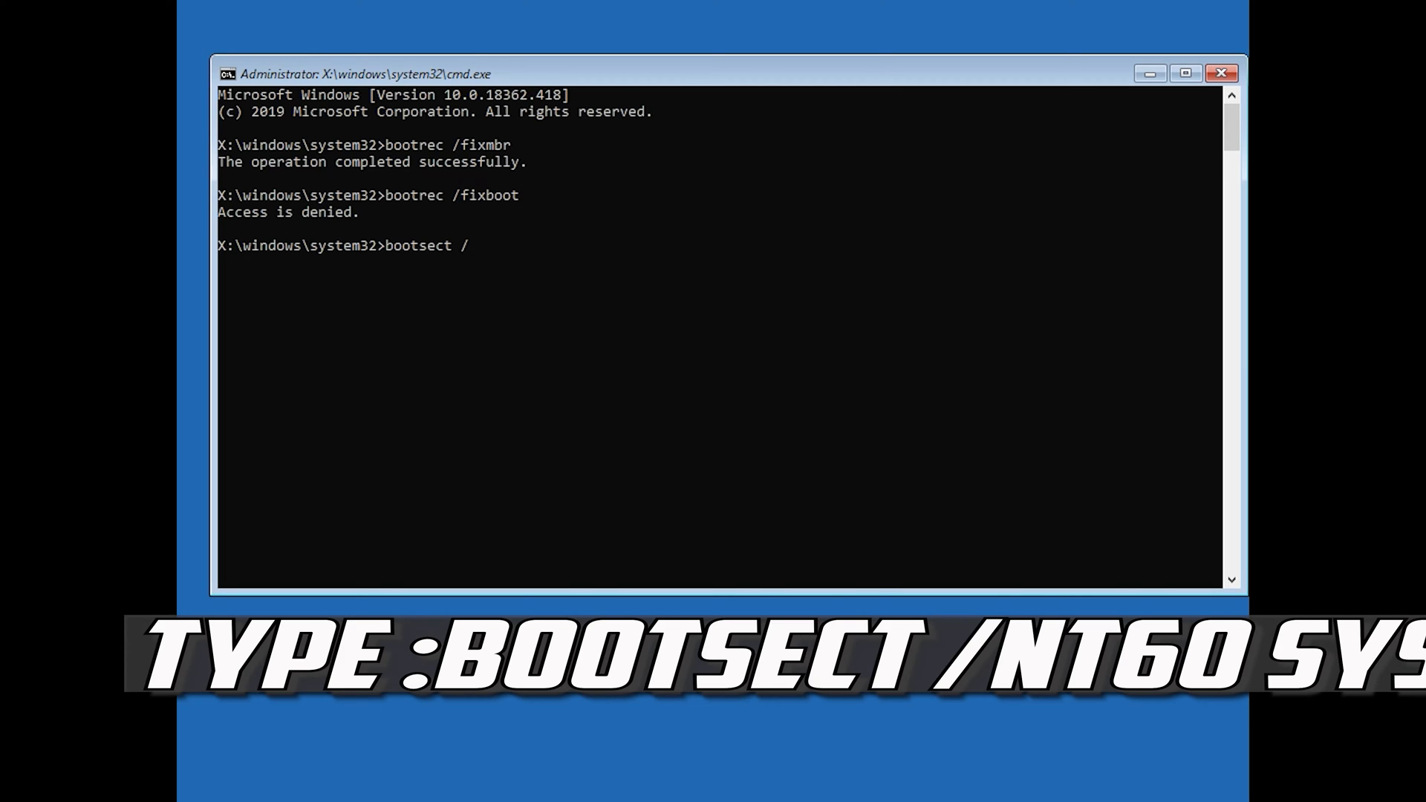
type("nt60 sys")
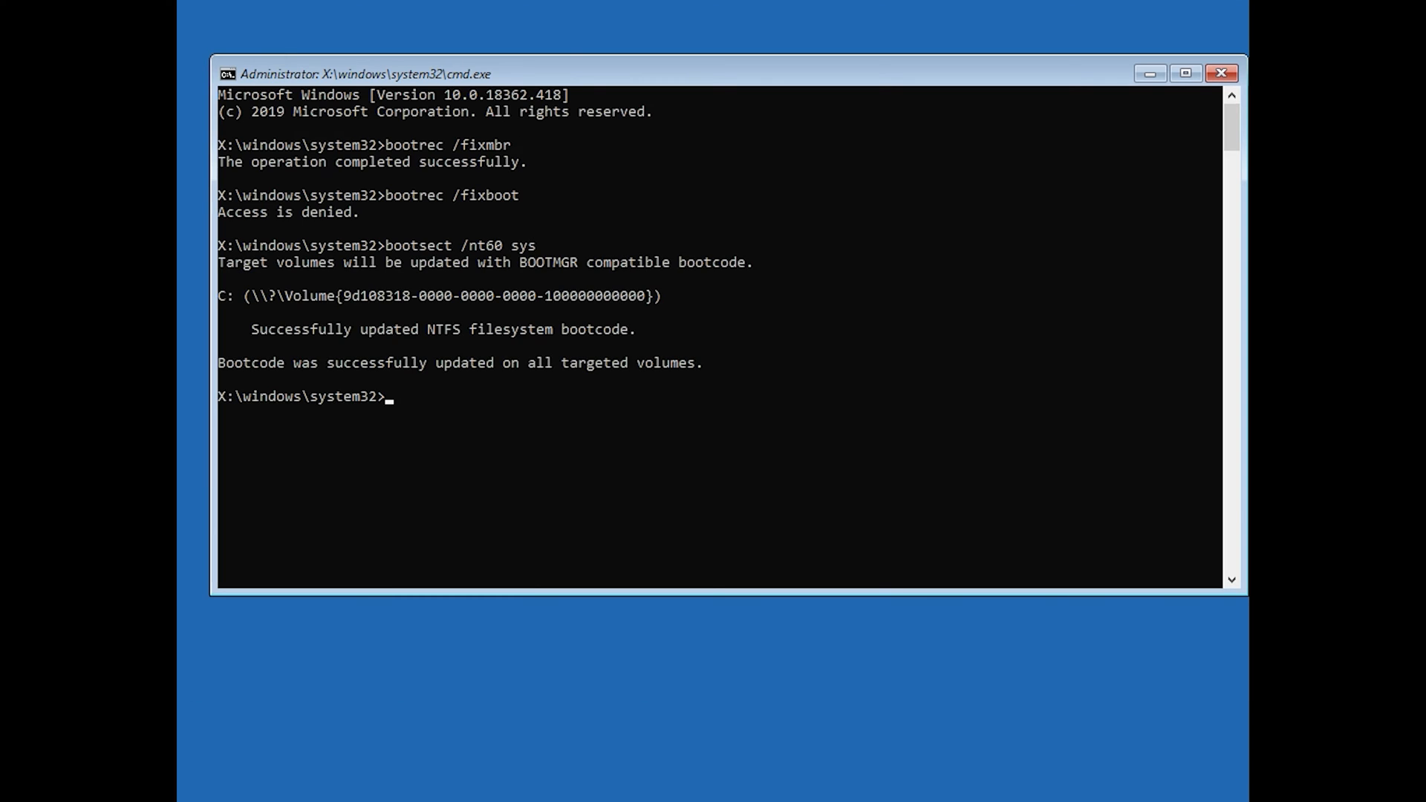
type("bootrec /")
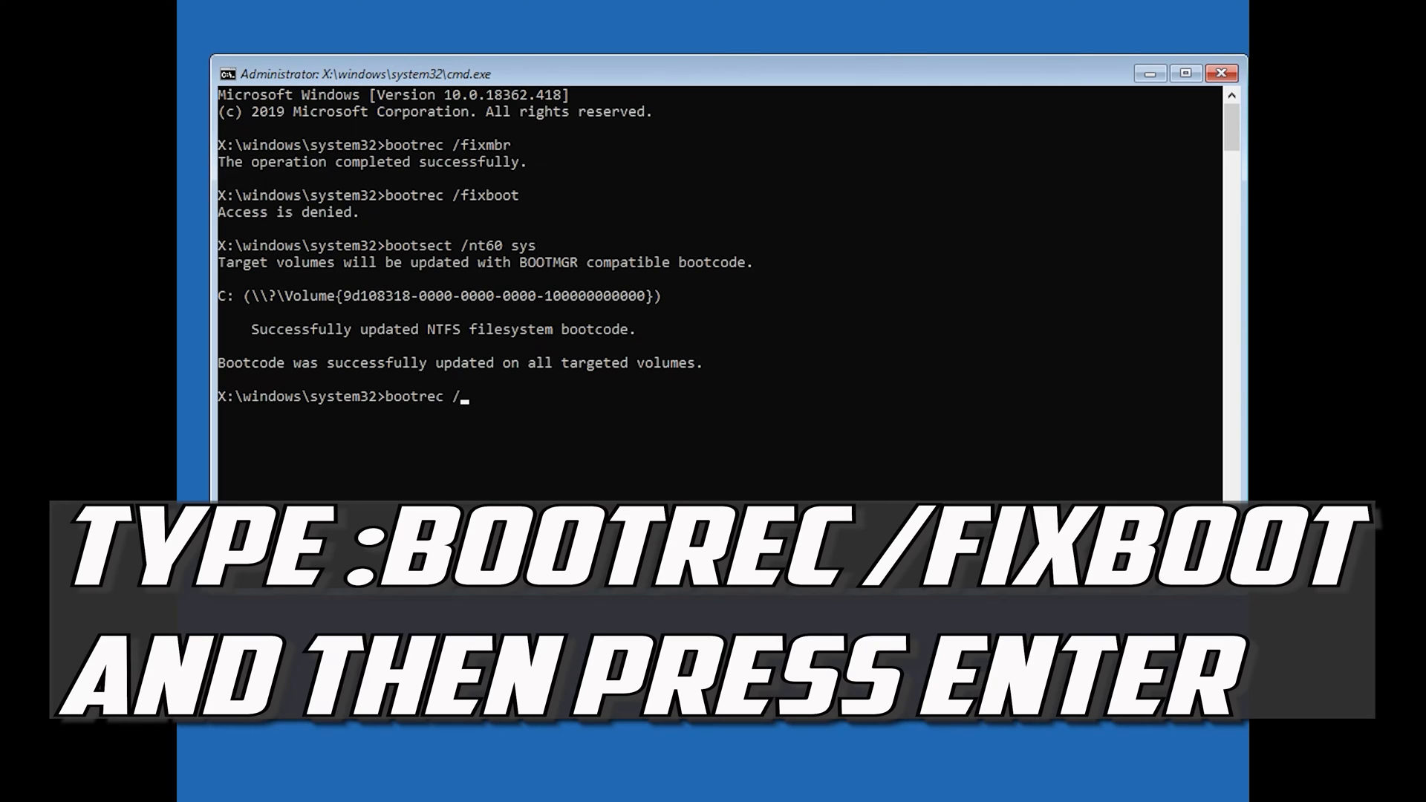
type("fix")
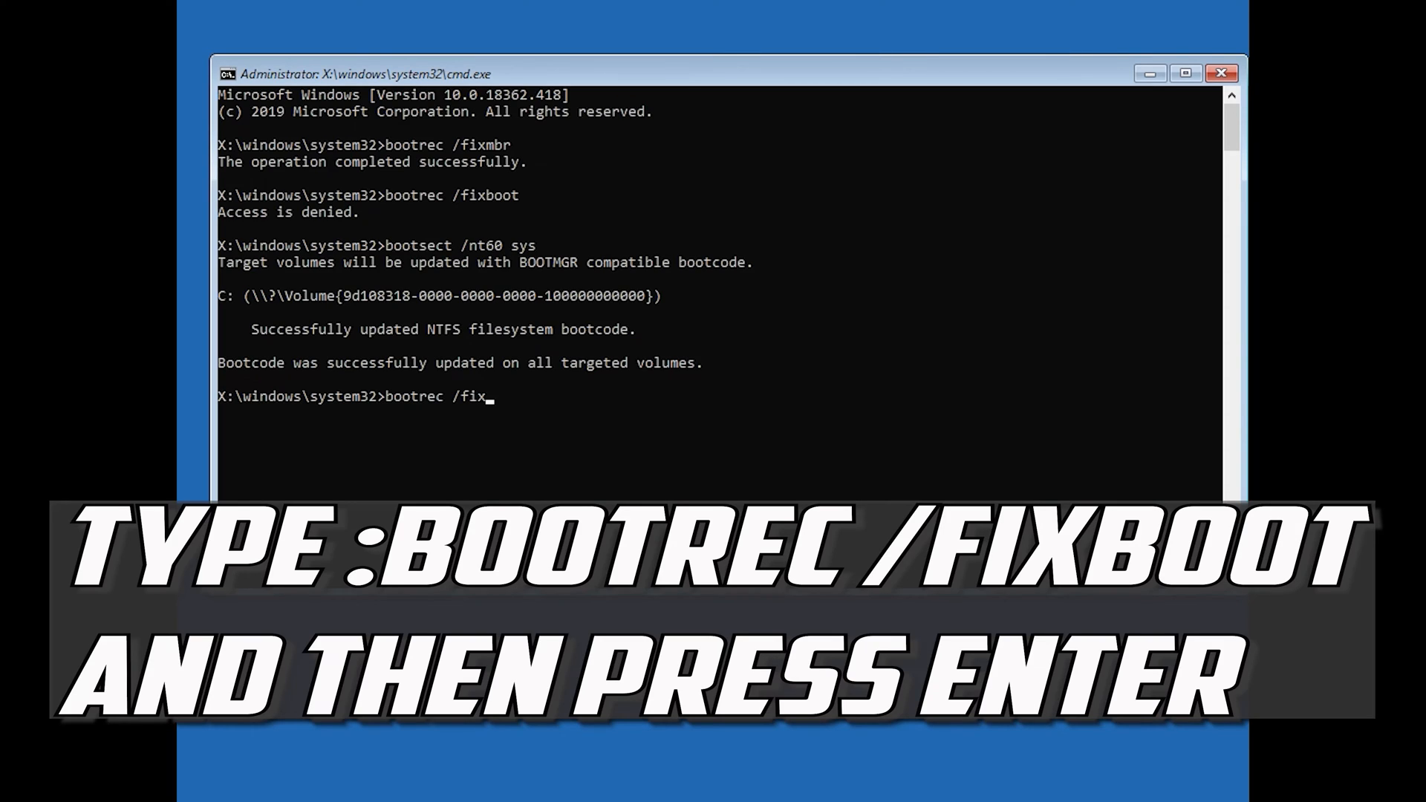
type("boot")
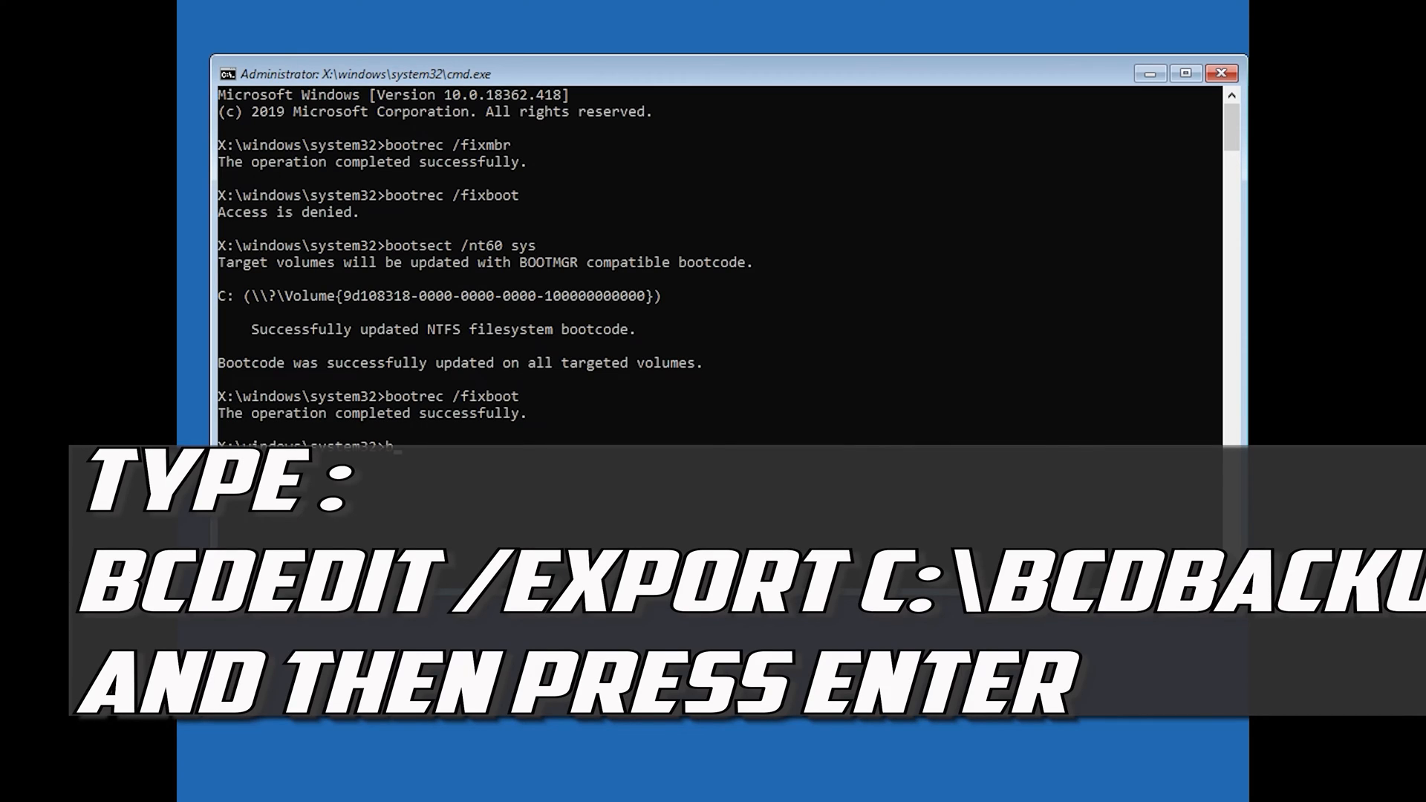
Step: Run bcdedit /export c:\bcdbackup to back up the boot configuration data
type("bcdedit")
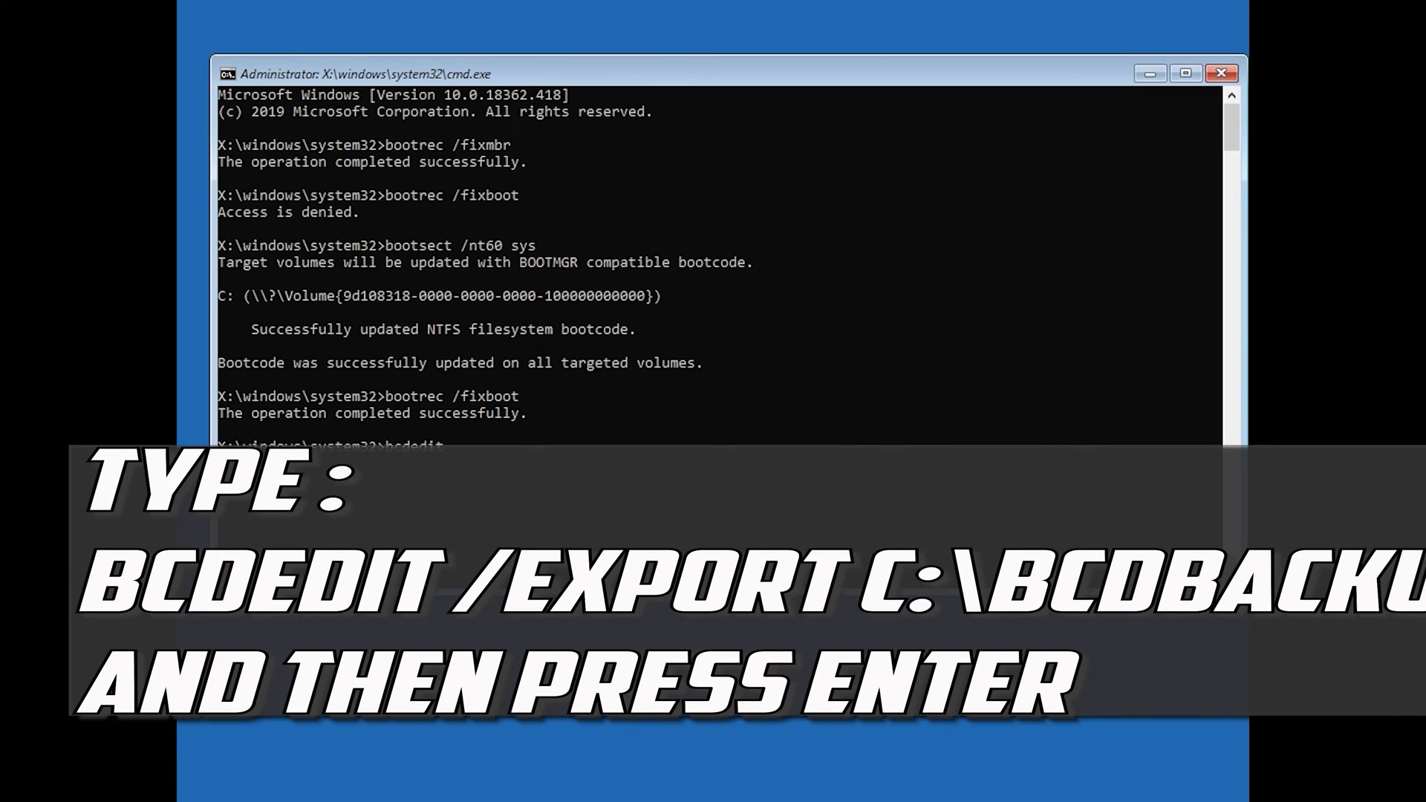
type("/e")
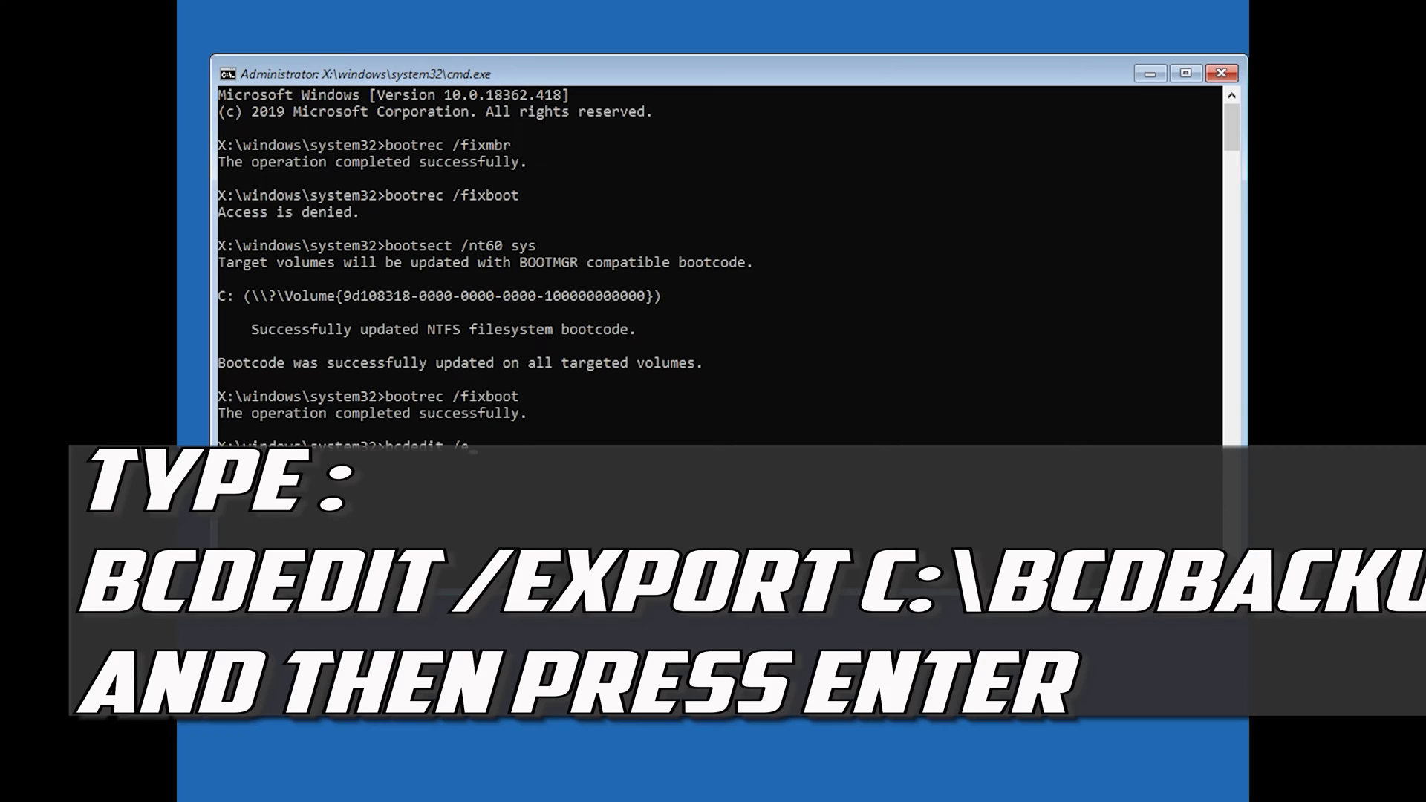
type("/export c:\\")
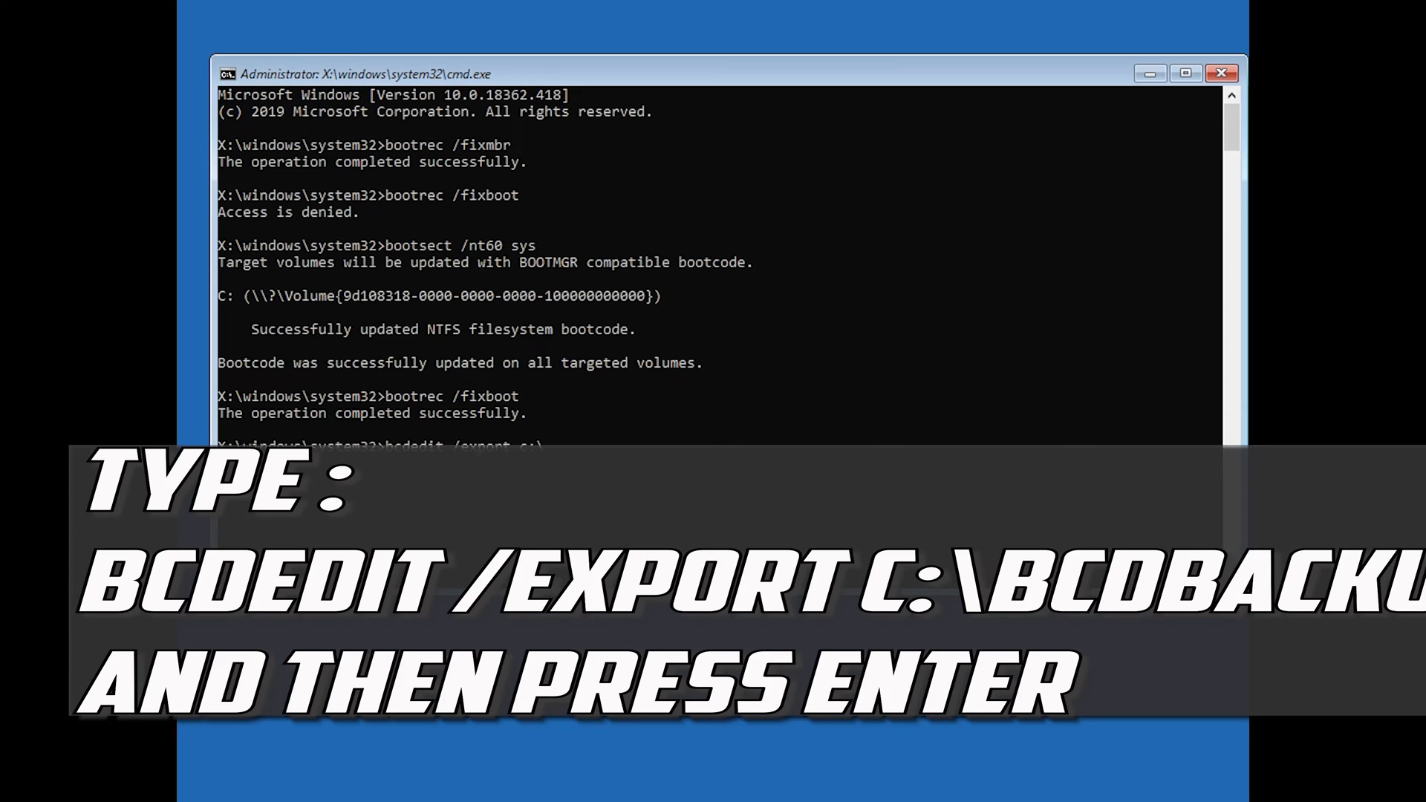
type("bcdbackup")
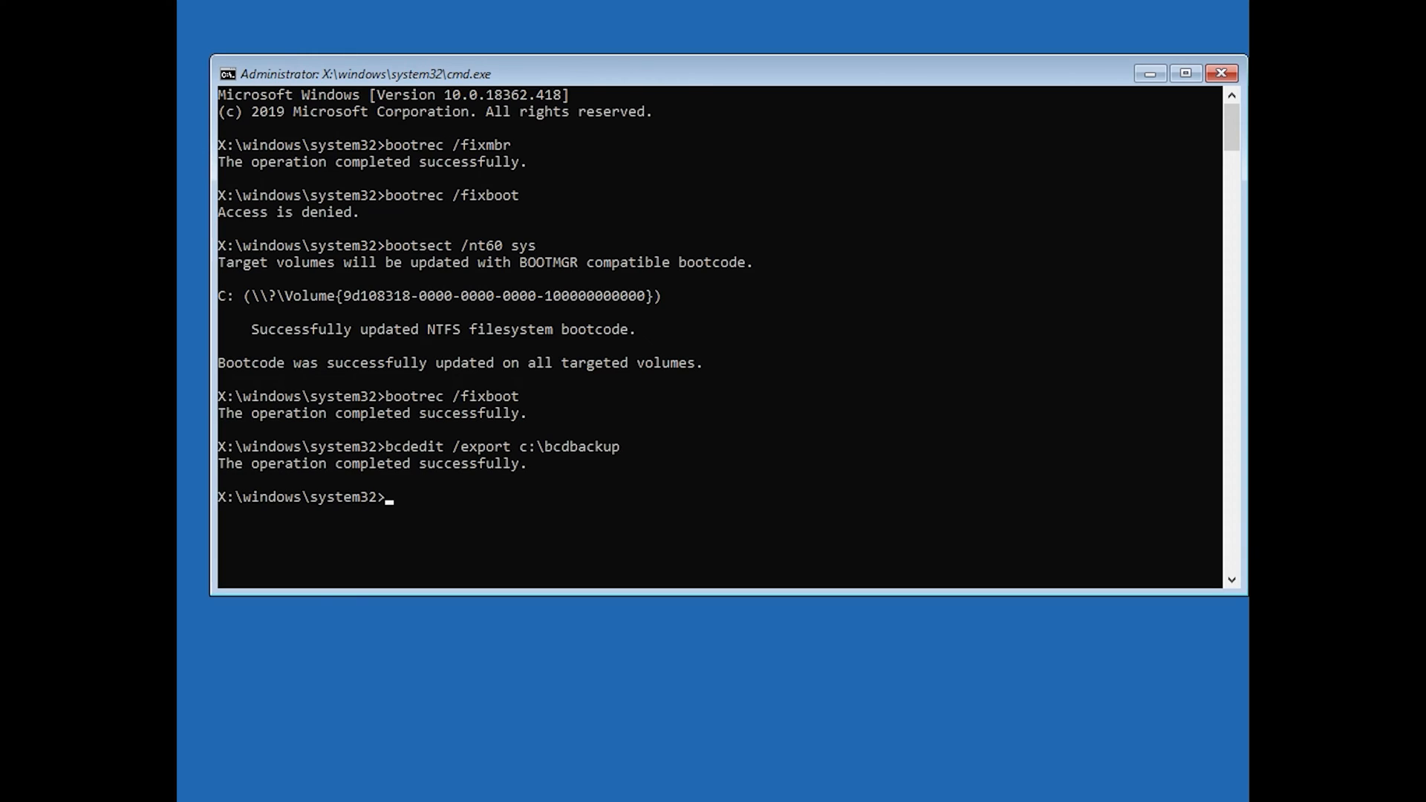
Step: Run attrib c:\boot\bcd -h -r -s to unhide and unlock the BCD file
type("attr")
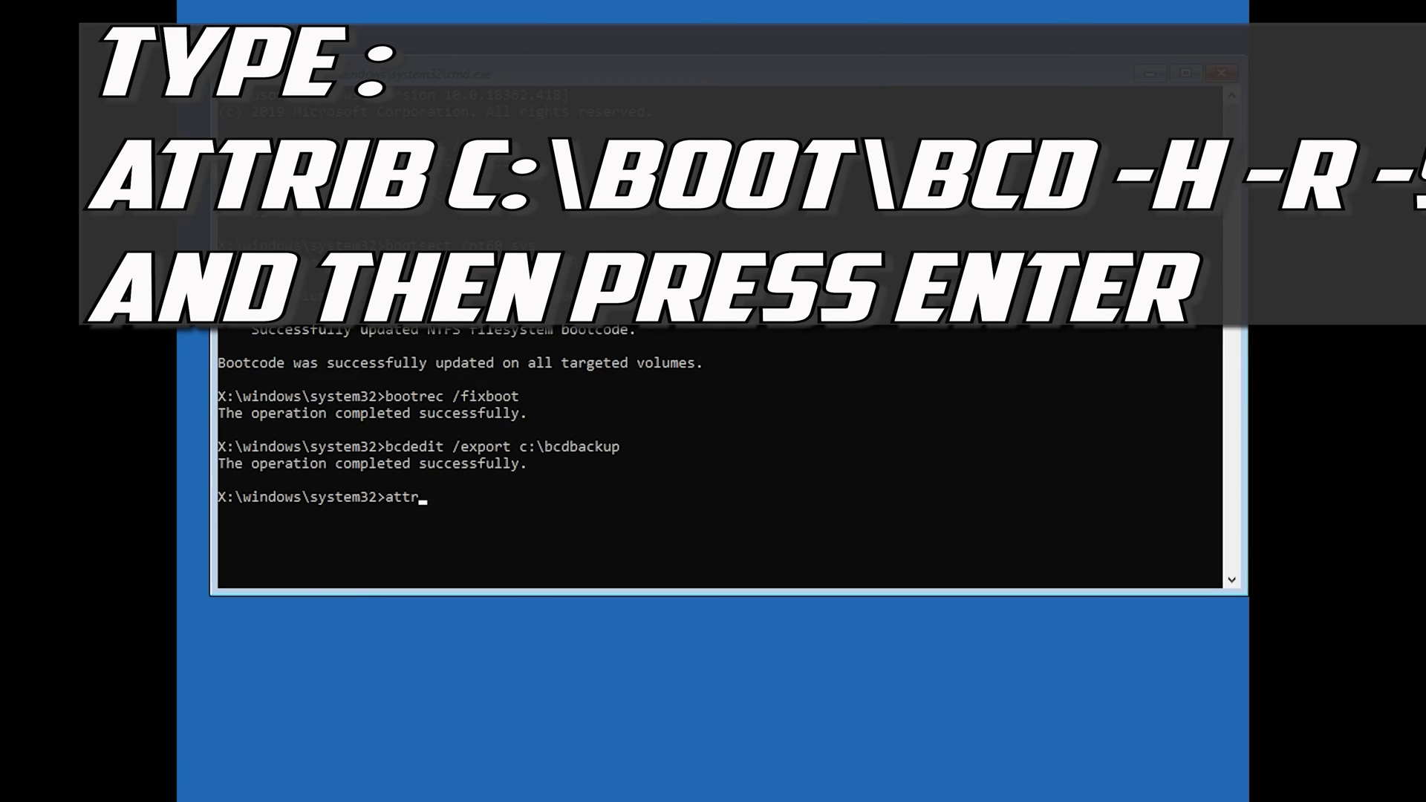
type("ib")
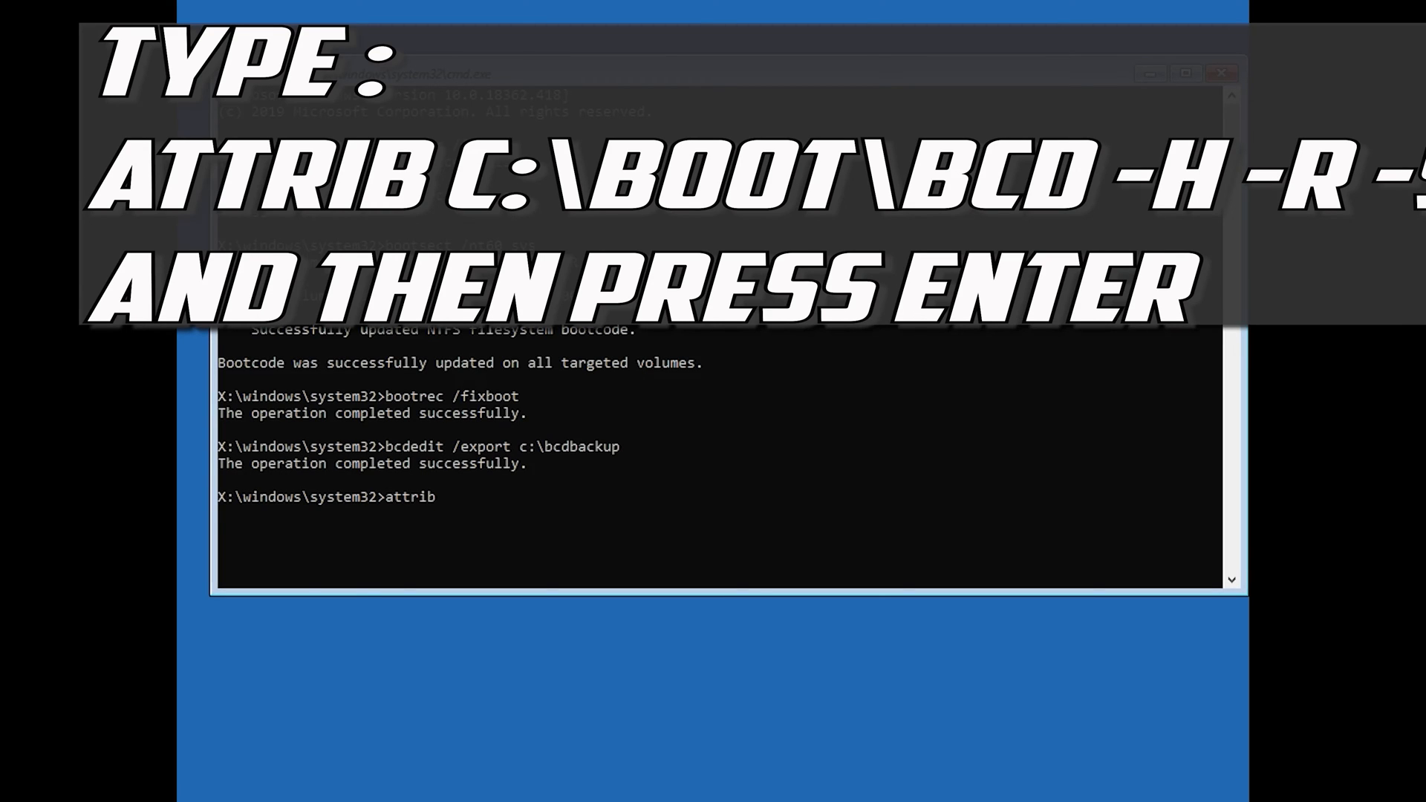
type("c")
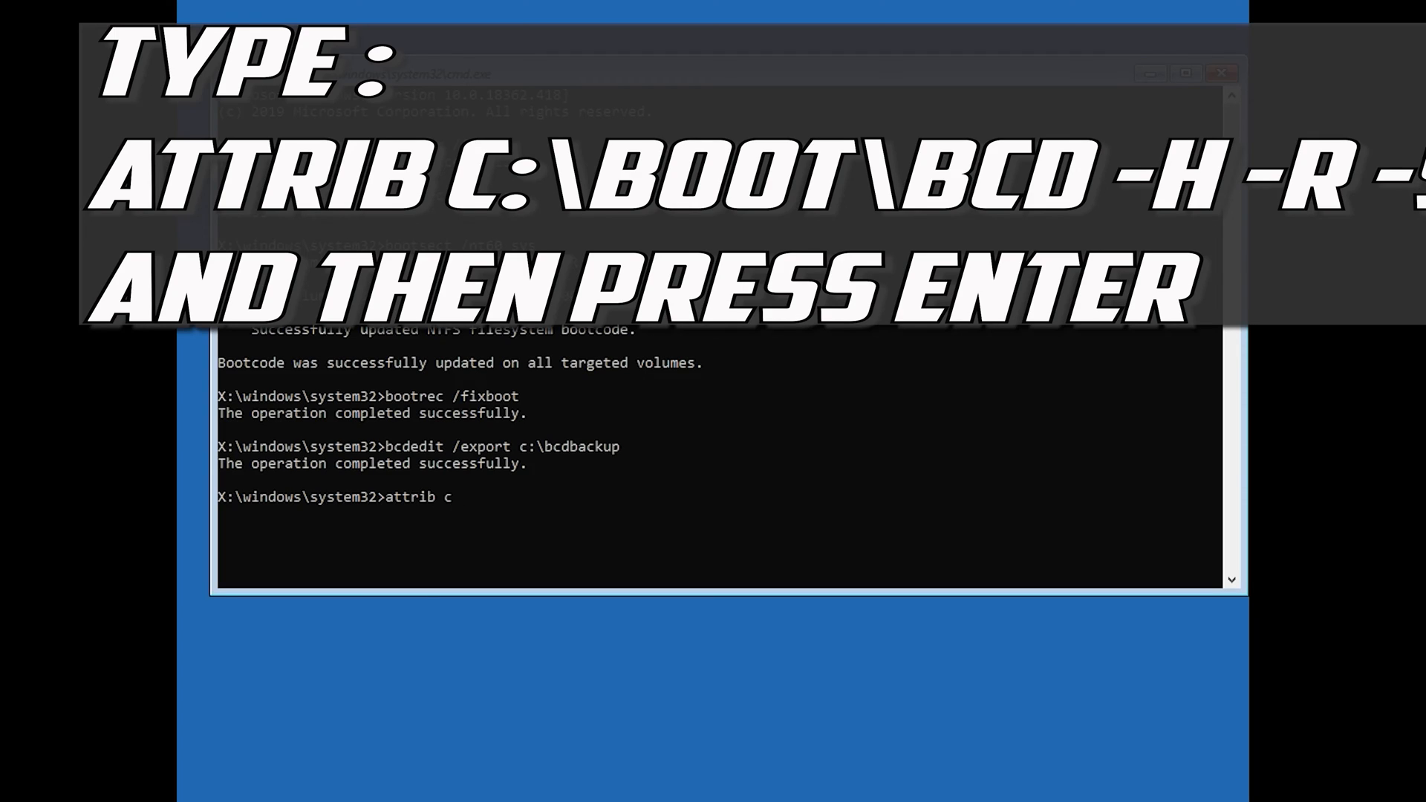
type(":\\")
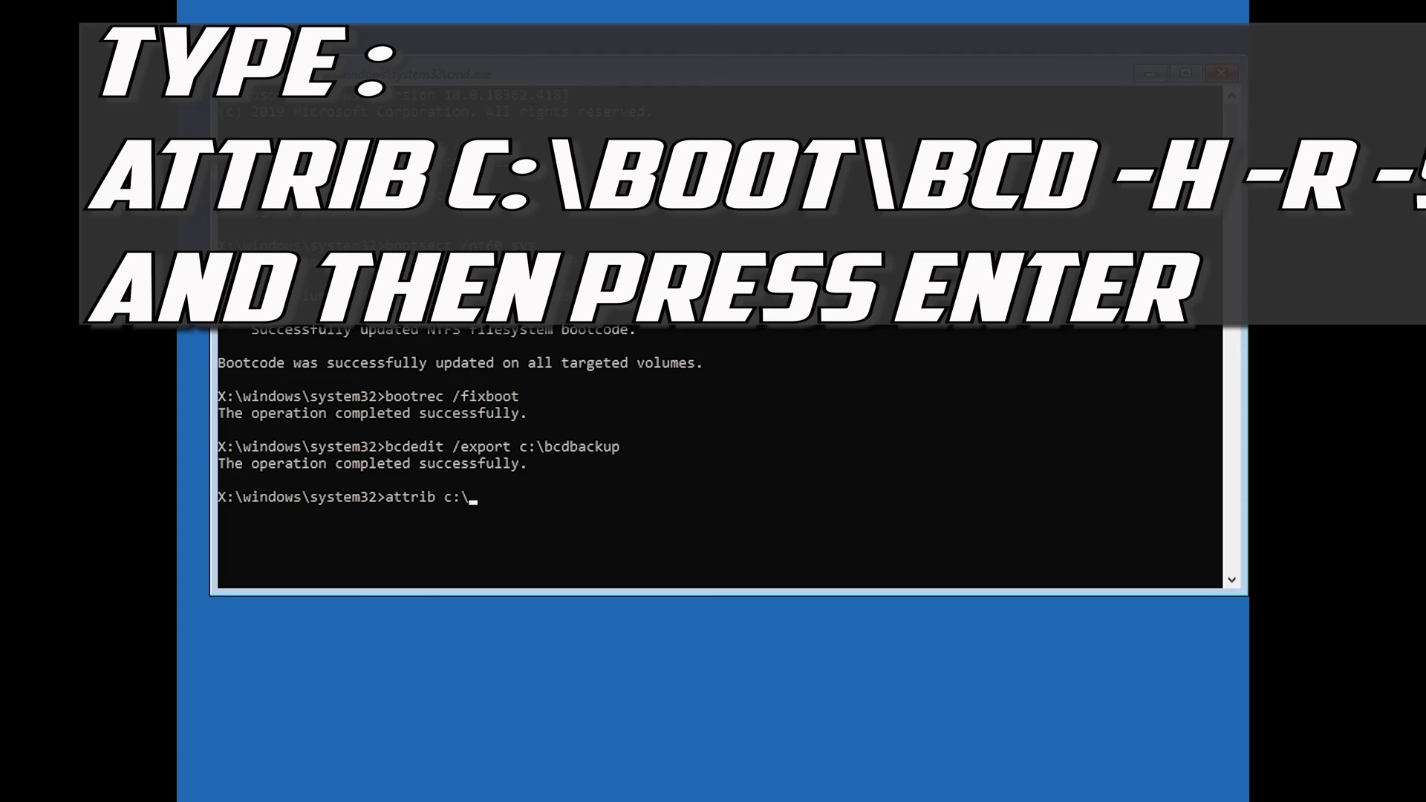
type("b")
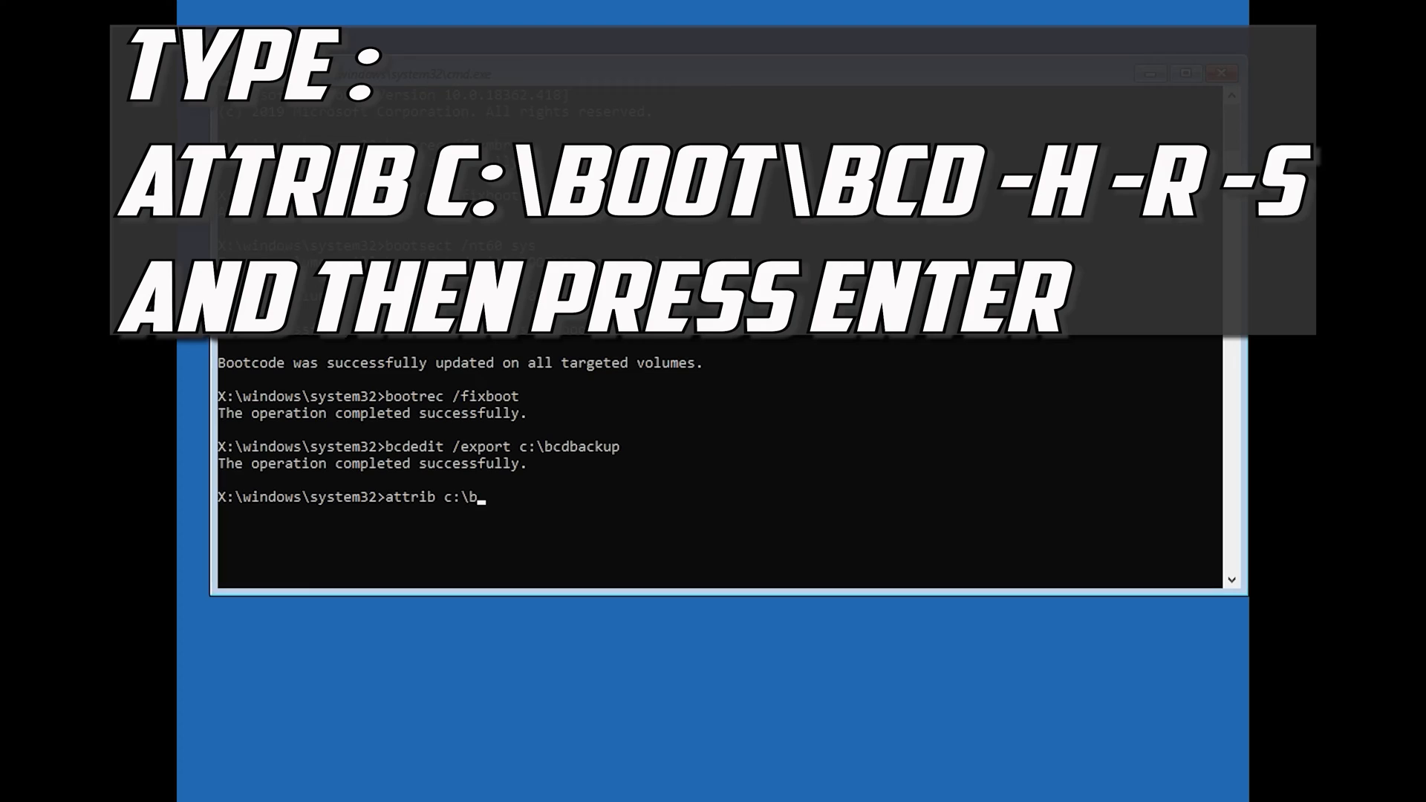
type("oot\\")
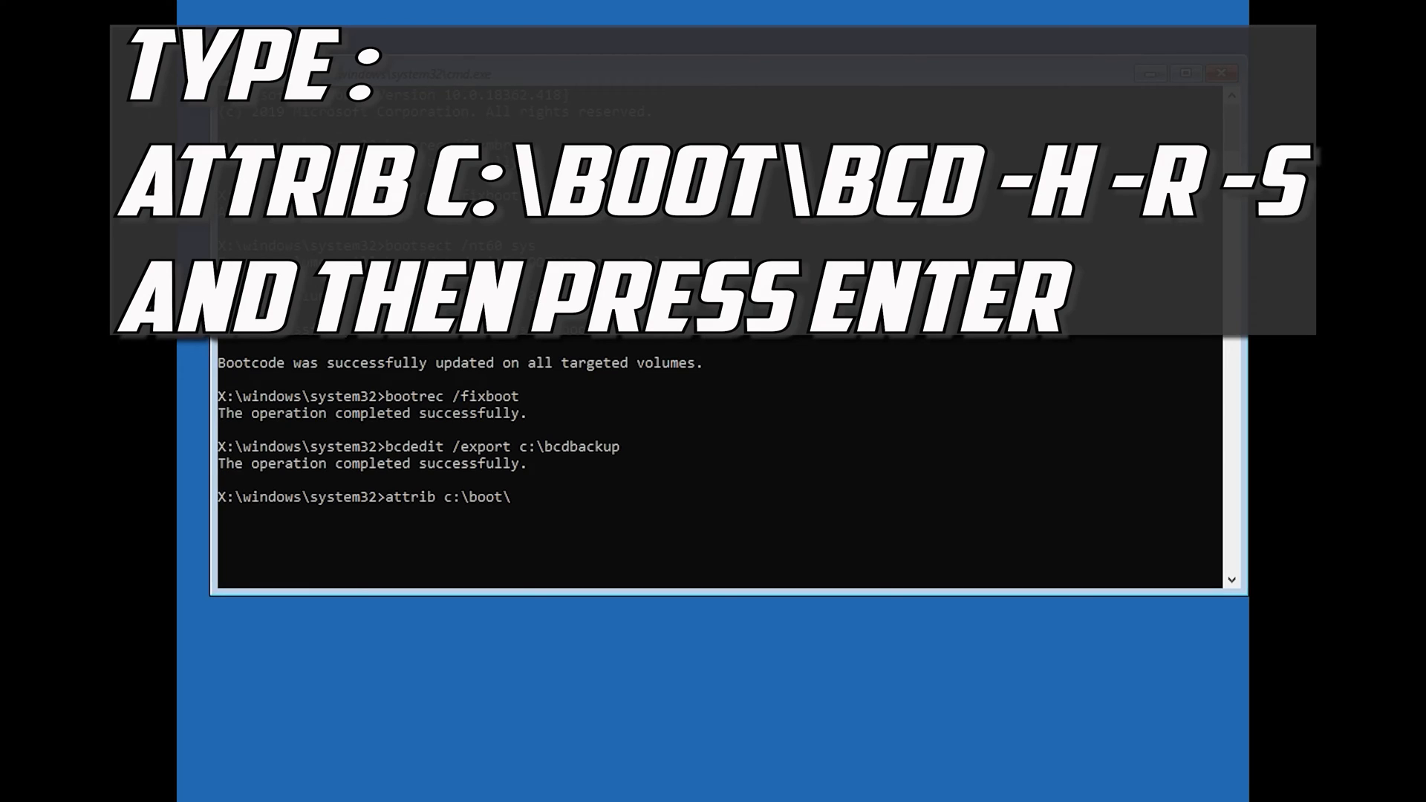
type("bcd")
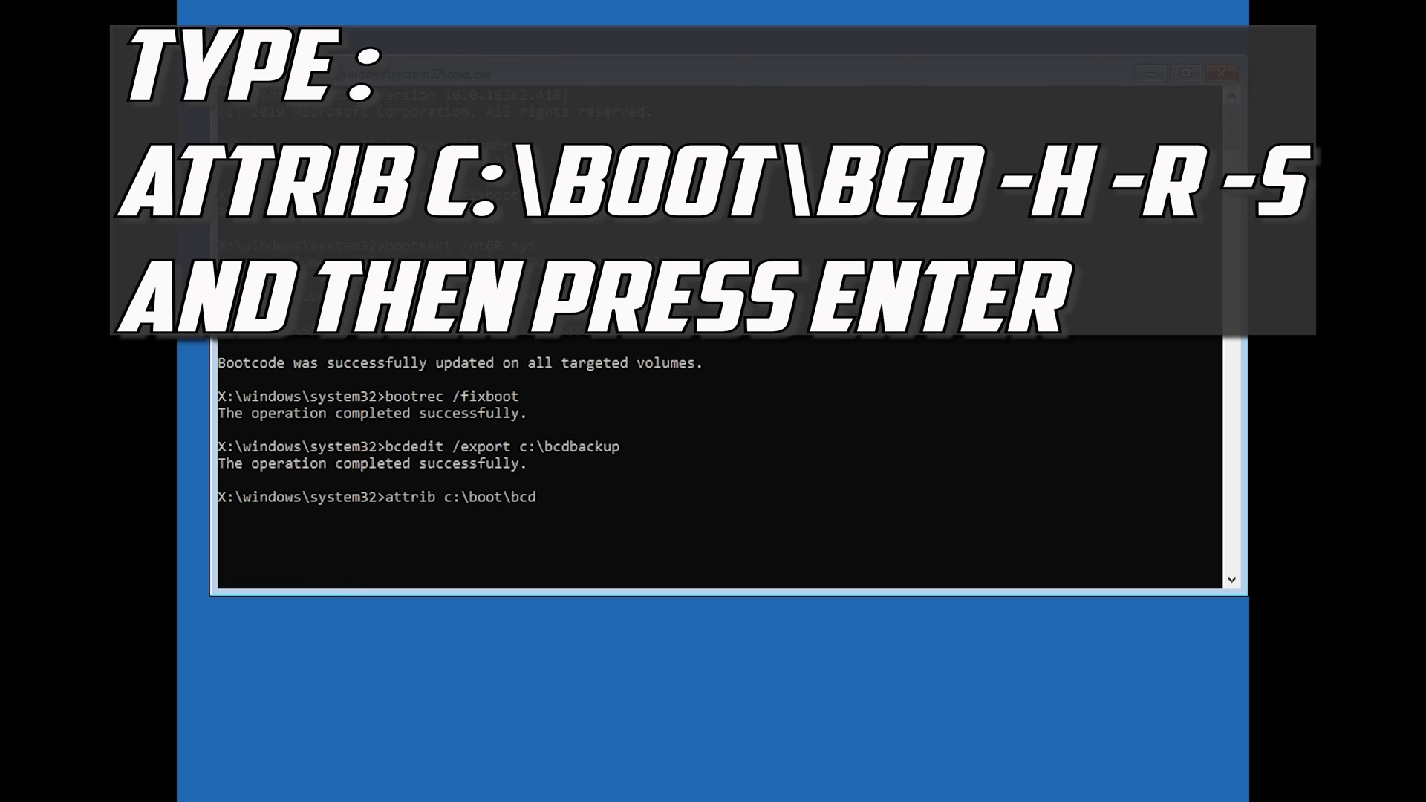
type("-h -")
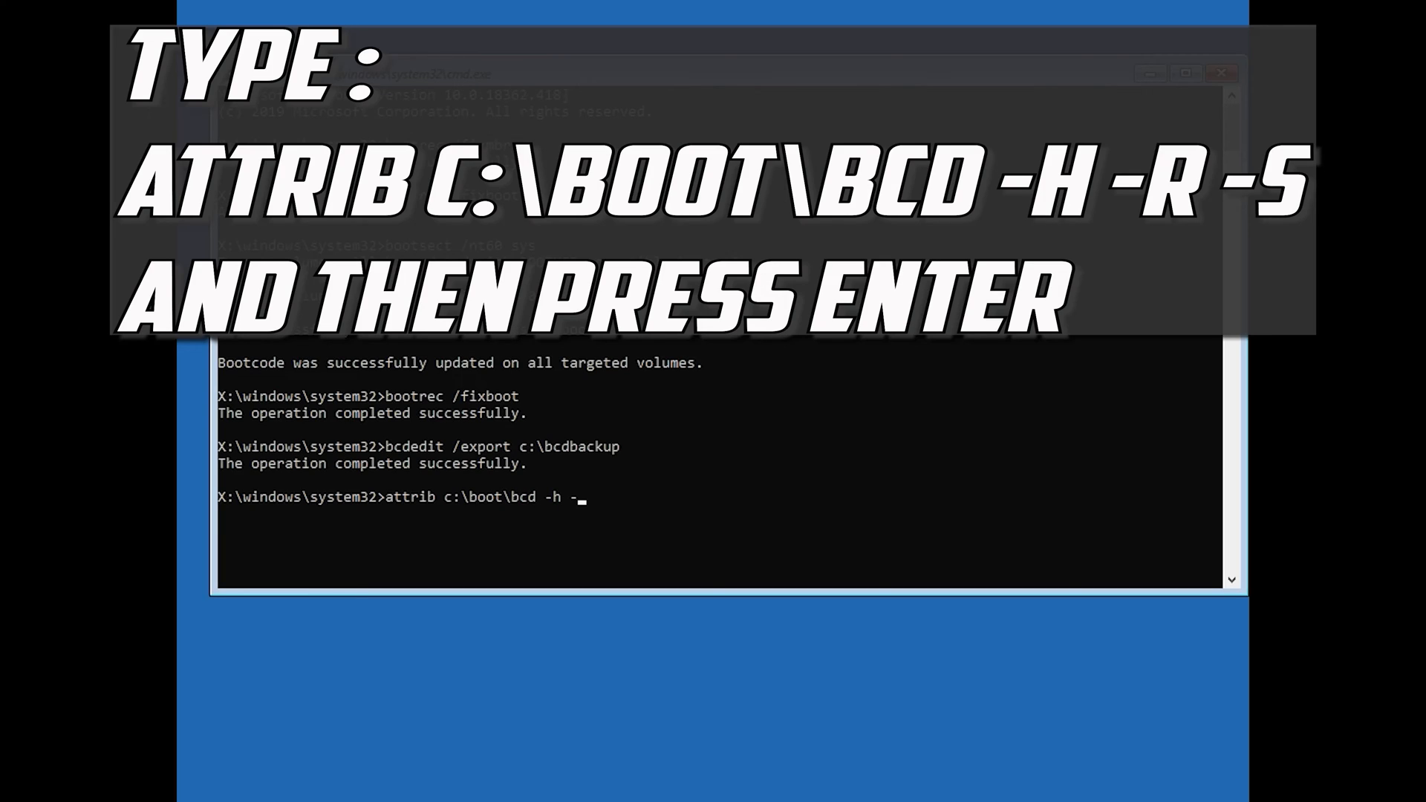
type("r -s")
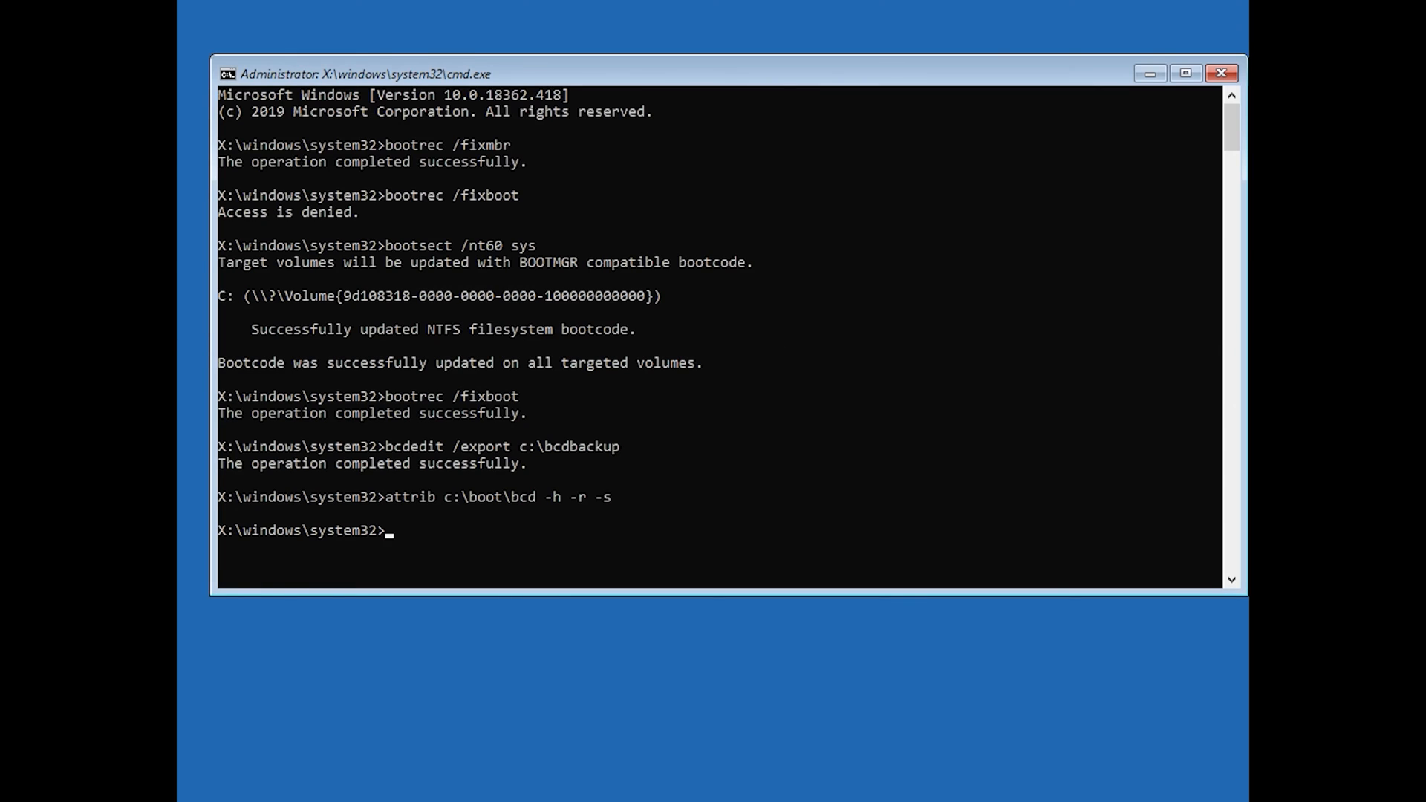
Step: Run ren c:\boot\bcd bcd.old to rename the BCD file
type("ren")
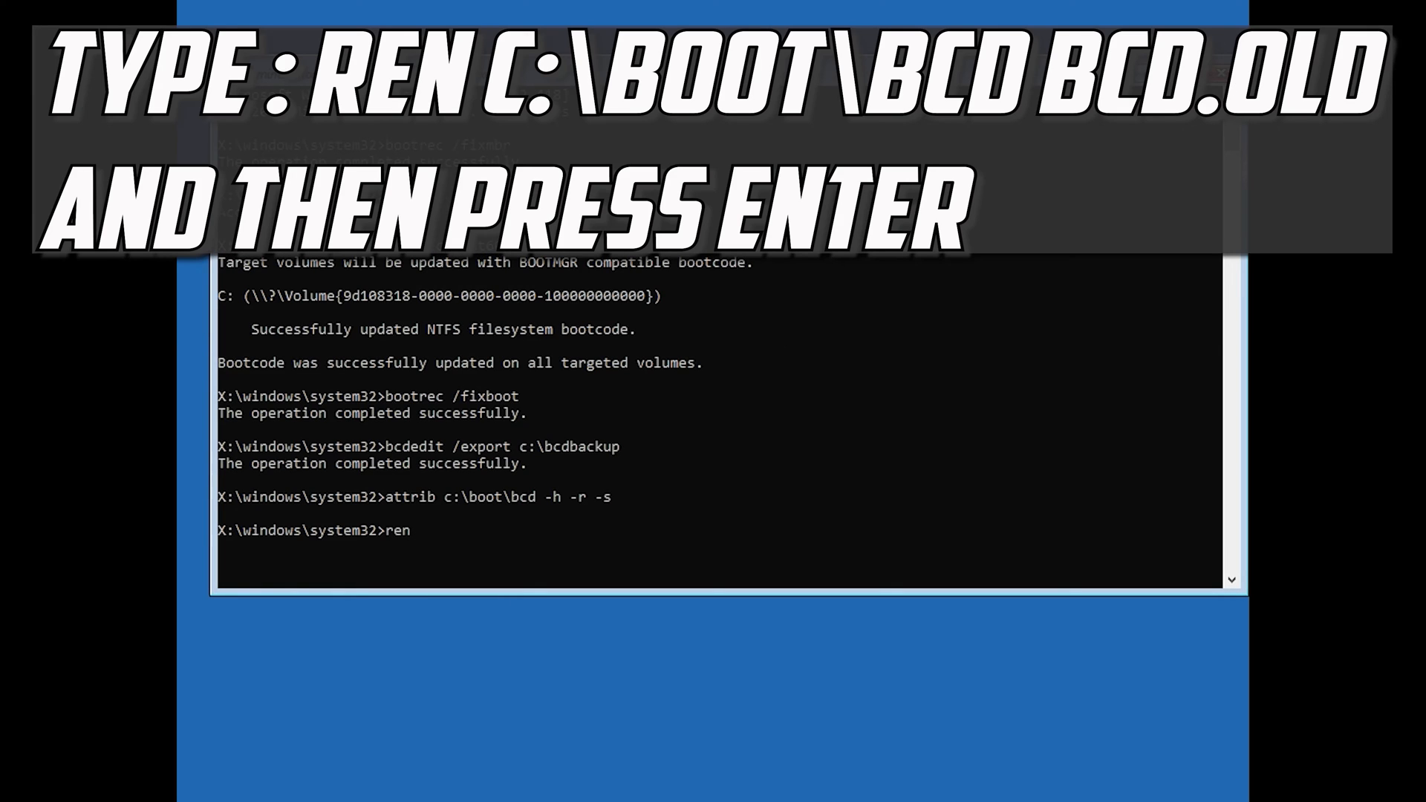
type("c:")
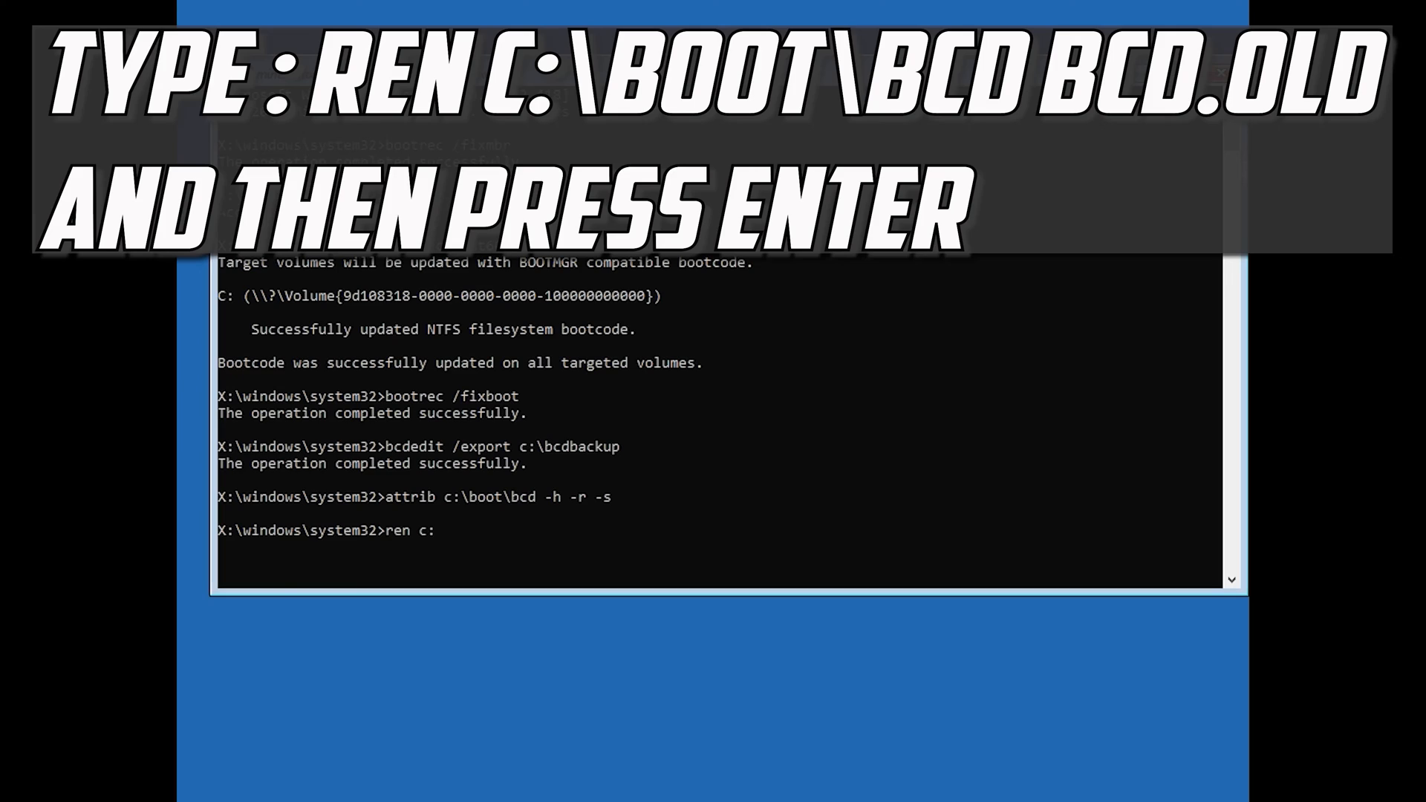
type("\\boo")
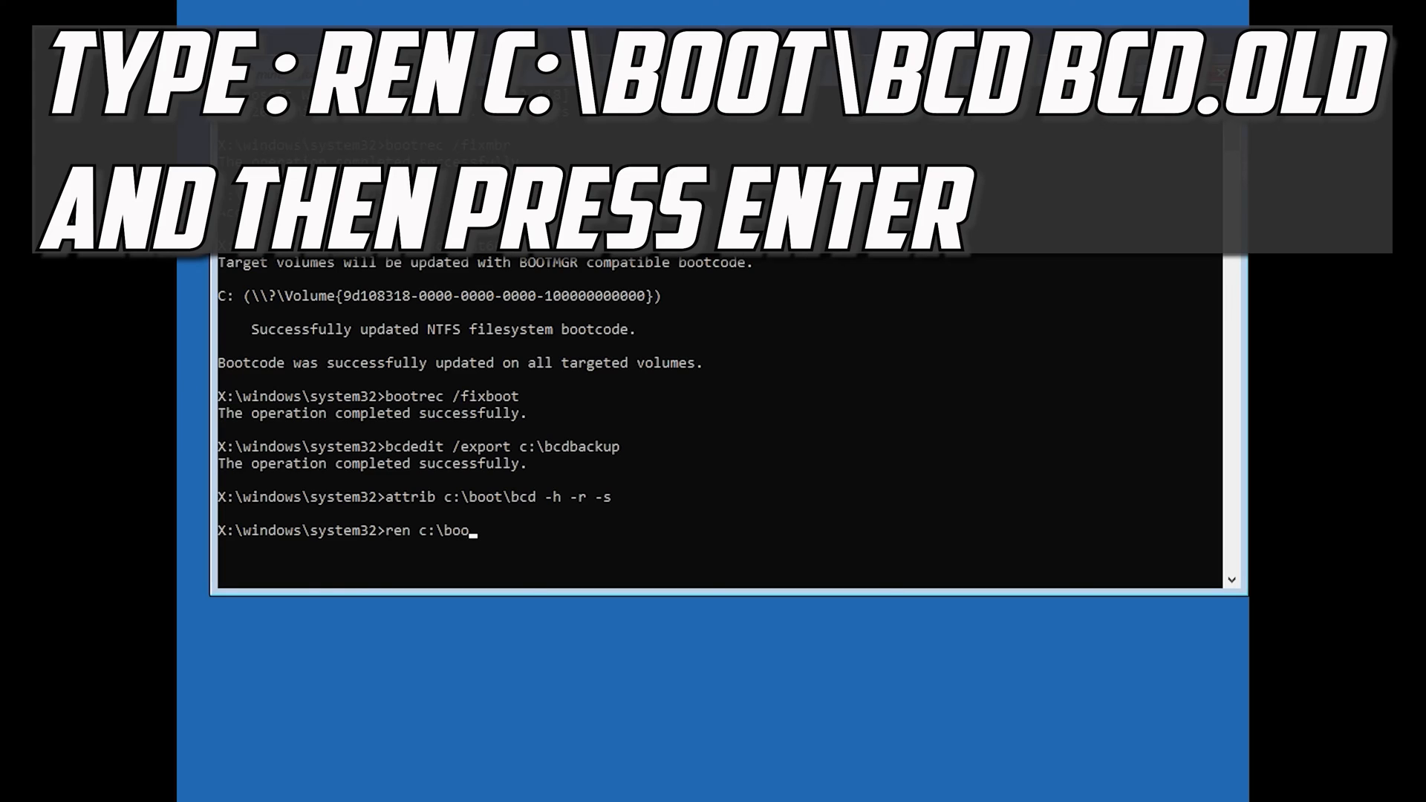
type("t")
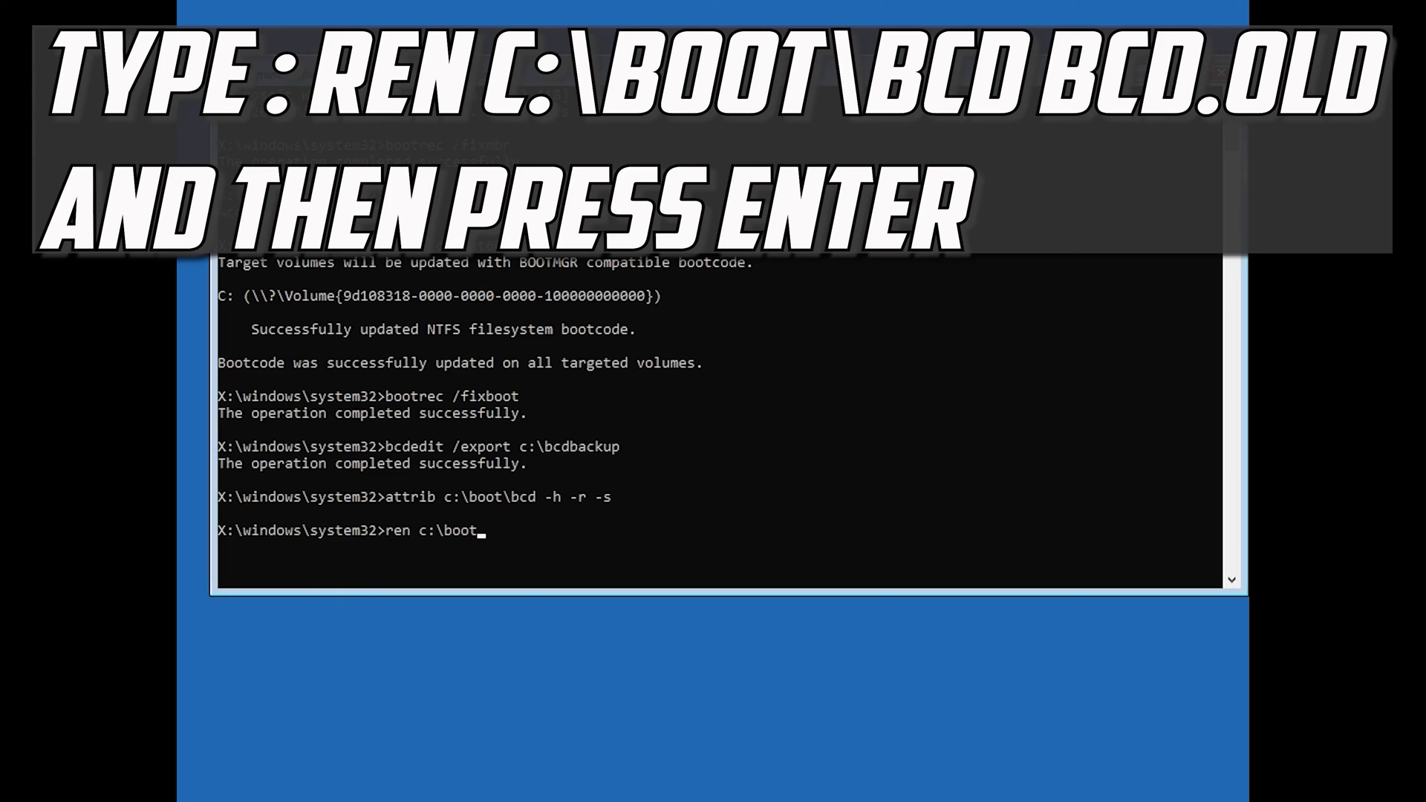
type("\\bcd")
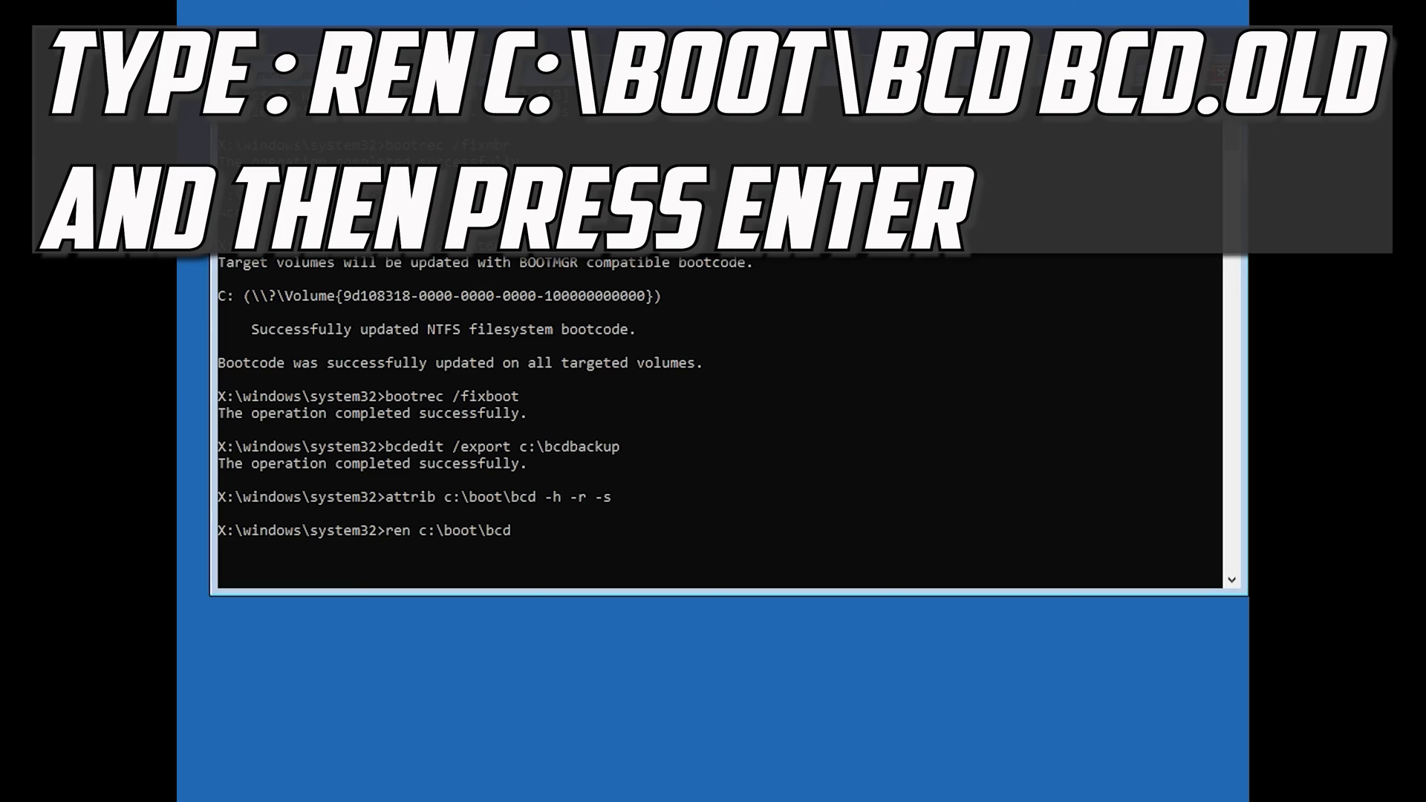
type("bcd.old")
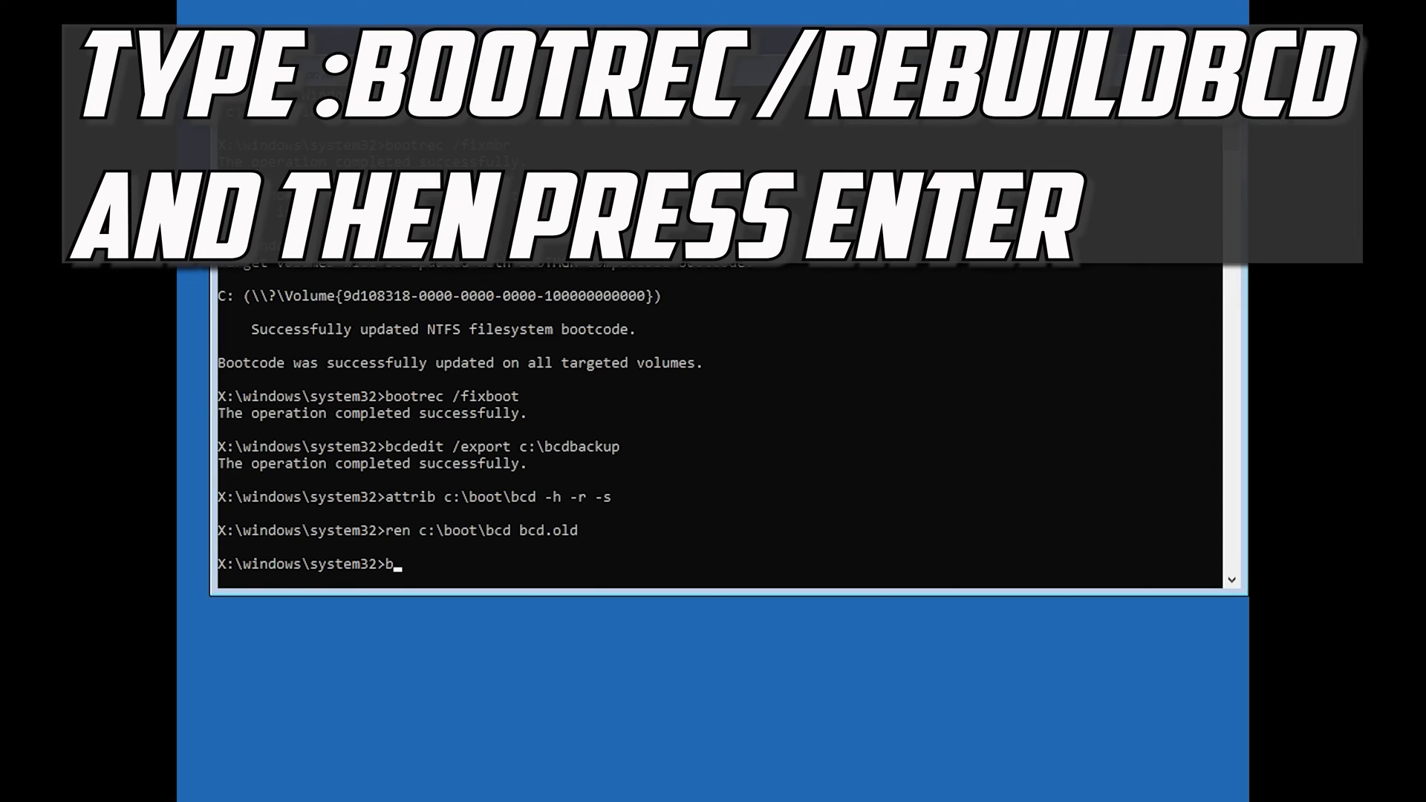
Step: Run bootrec /rebuildbcd and let it find the one Windows installation at D:\Windows
type("oot")
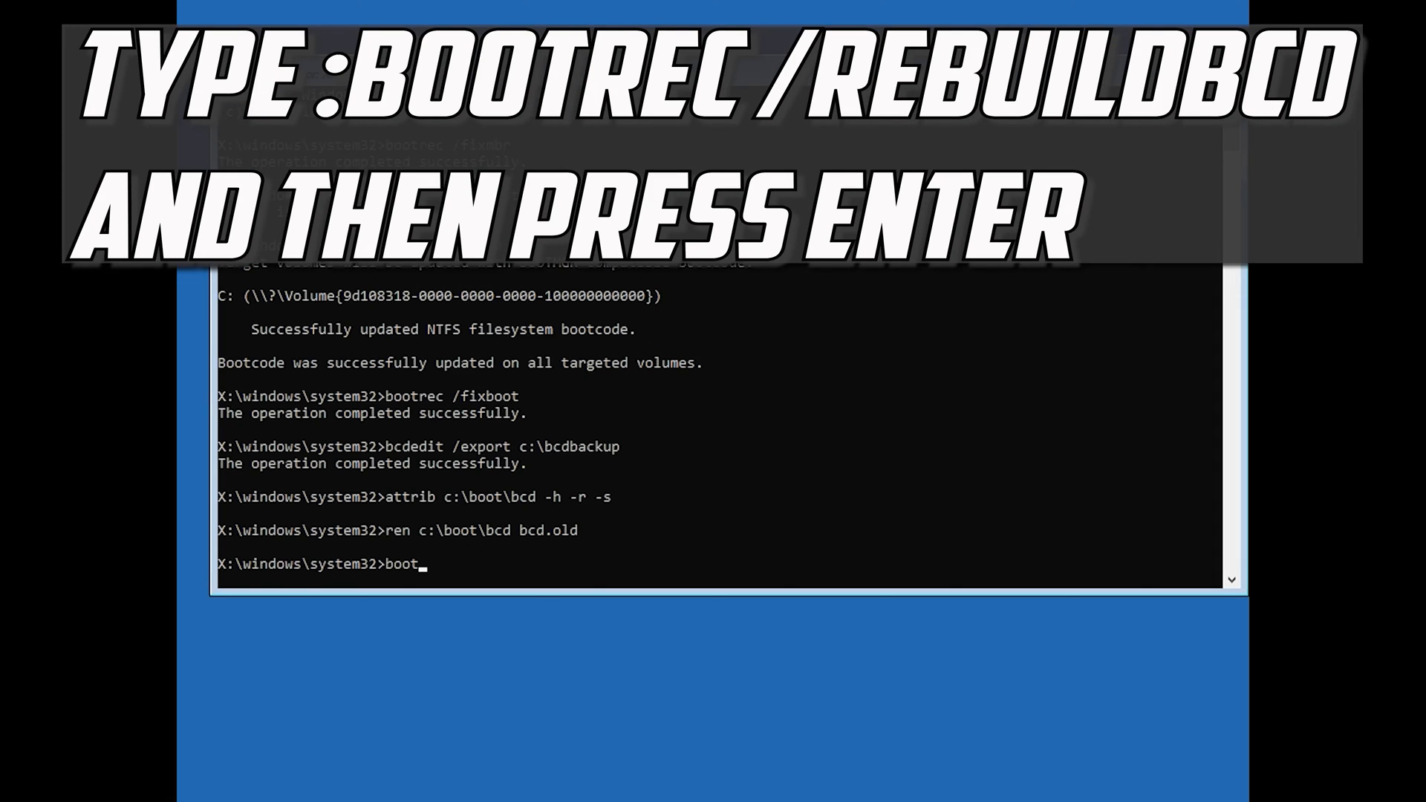
type("rec")
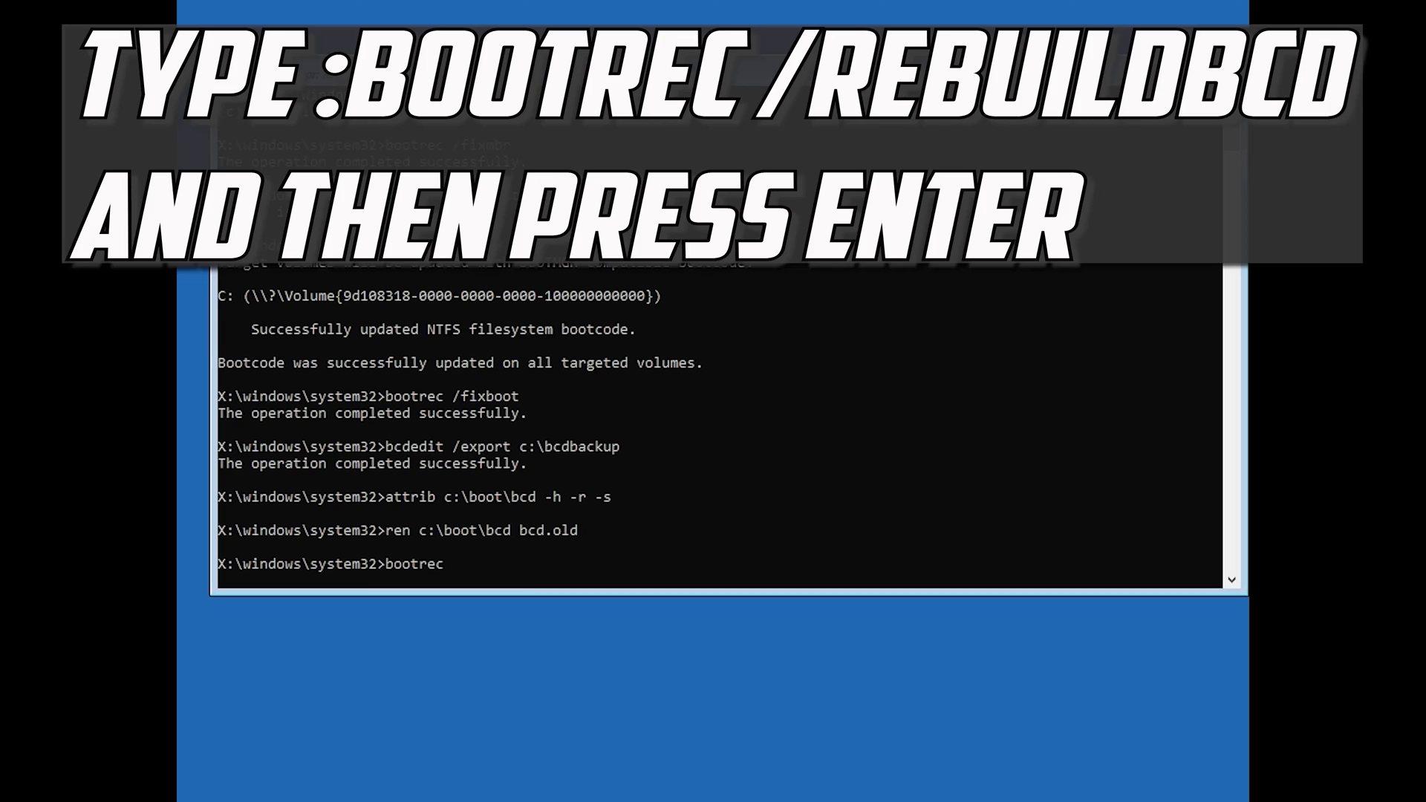
type("/")
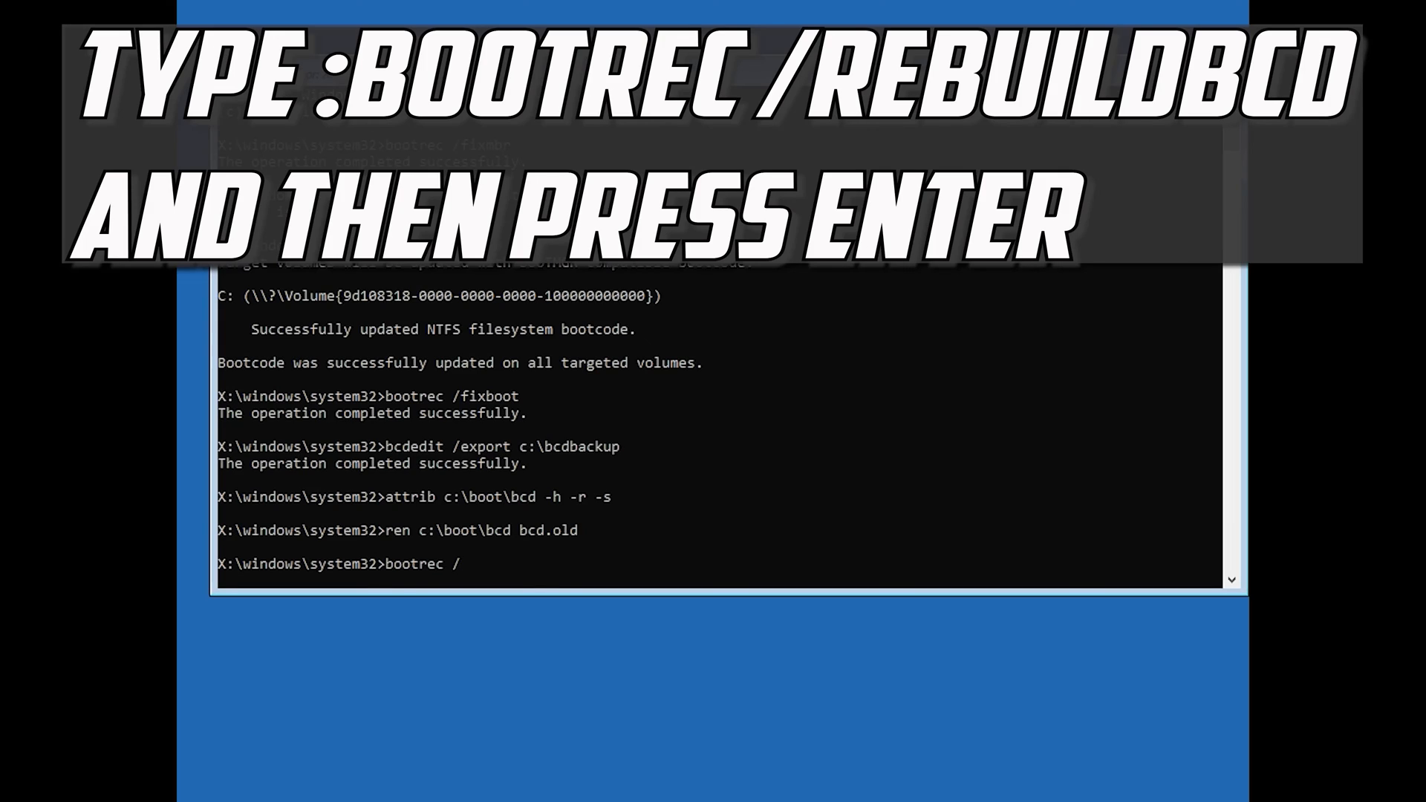
type("re")
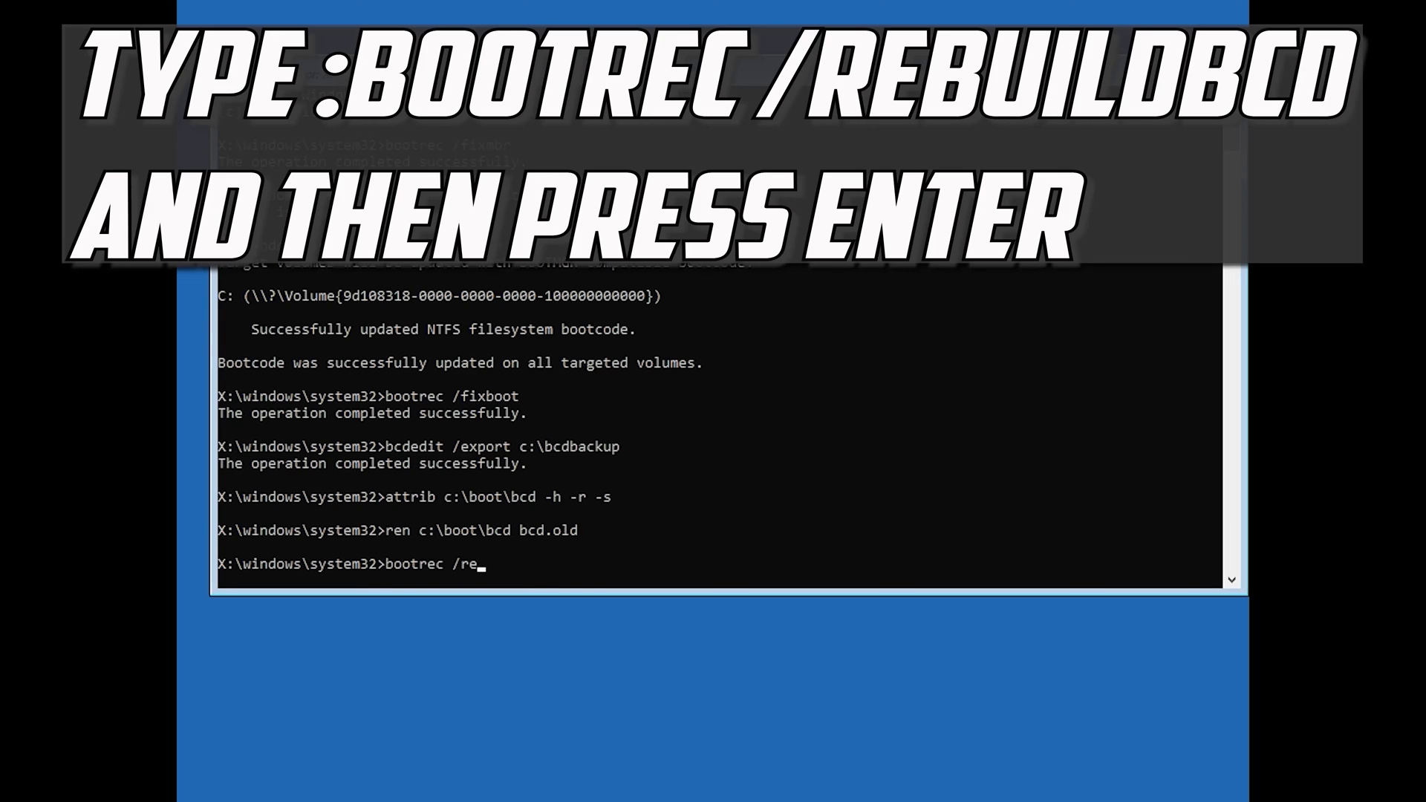
type("build")
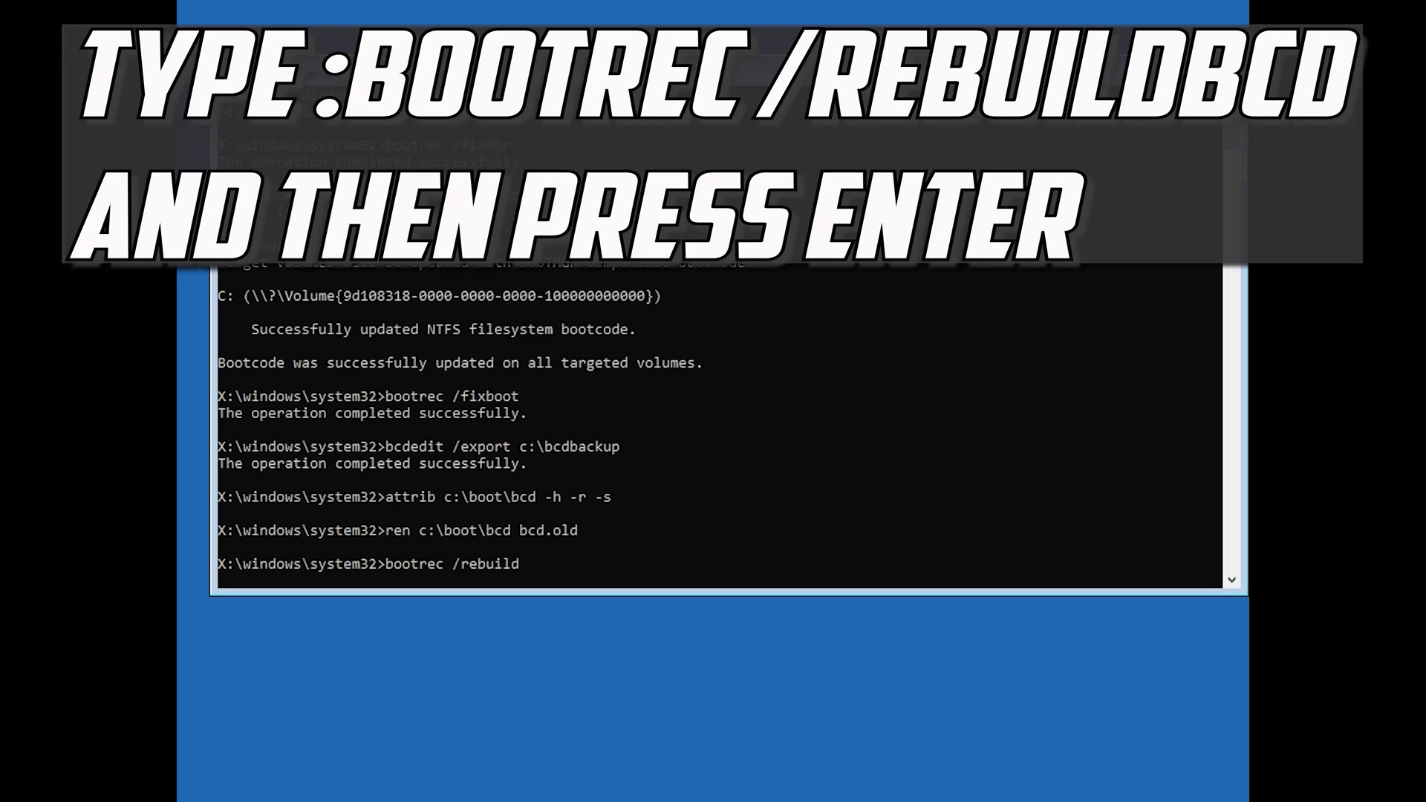
type("bcd")
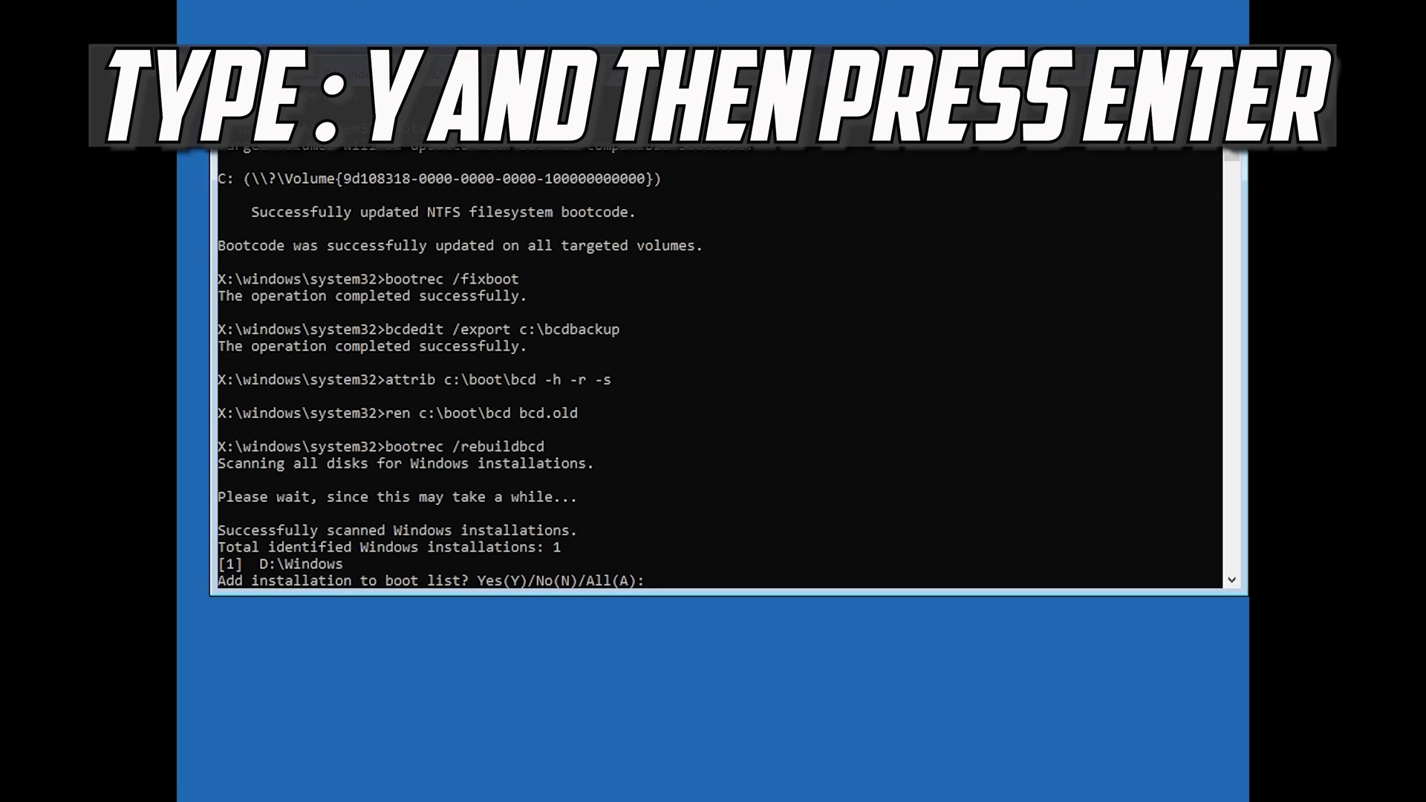
Step: Answer Y to add D:\Windows to the boot list, then exit Command Prompt
type("y")
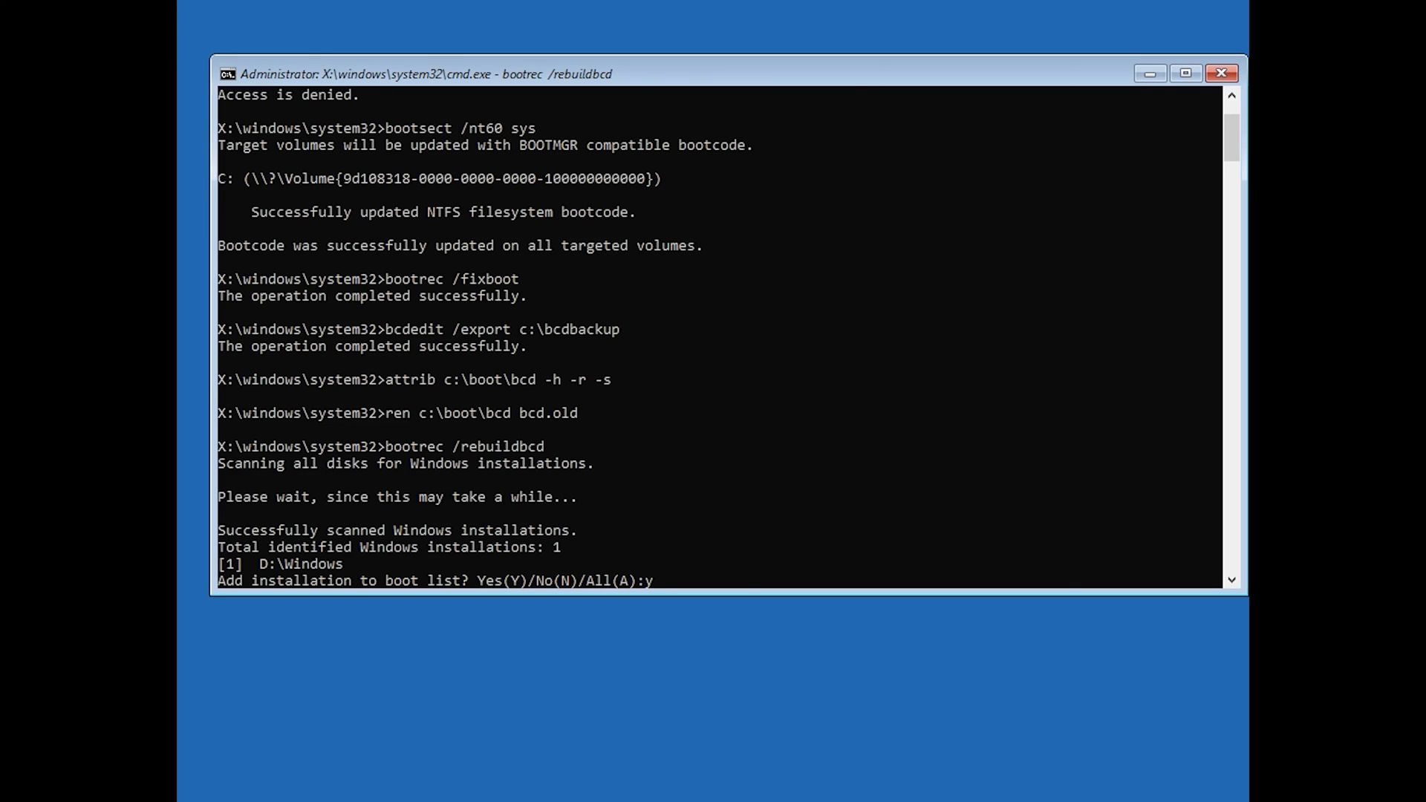
key("Enter")
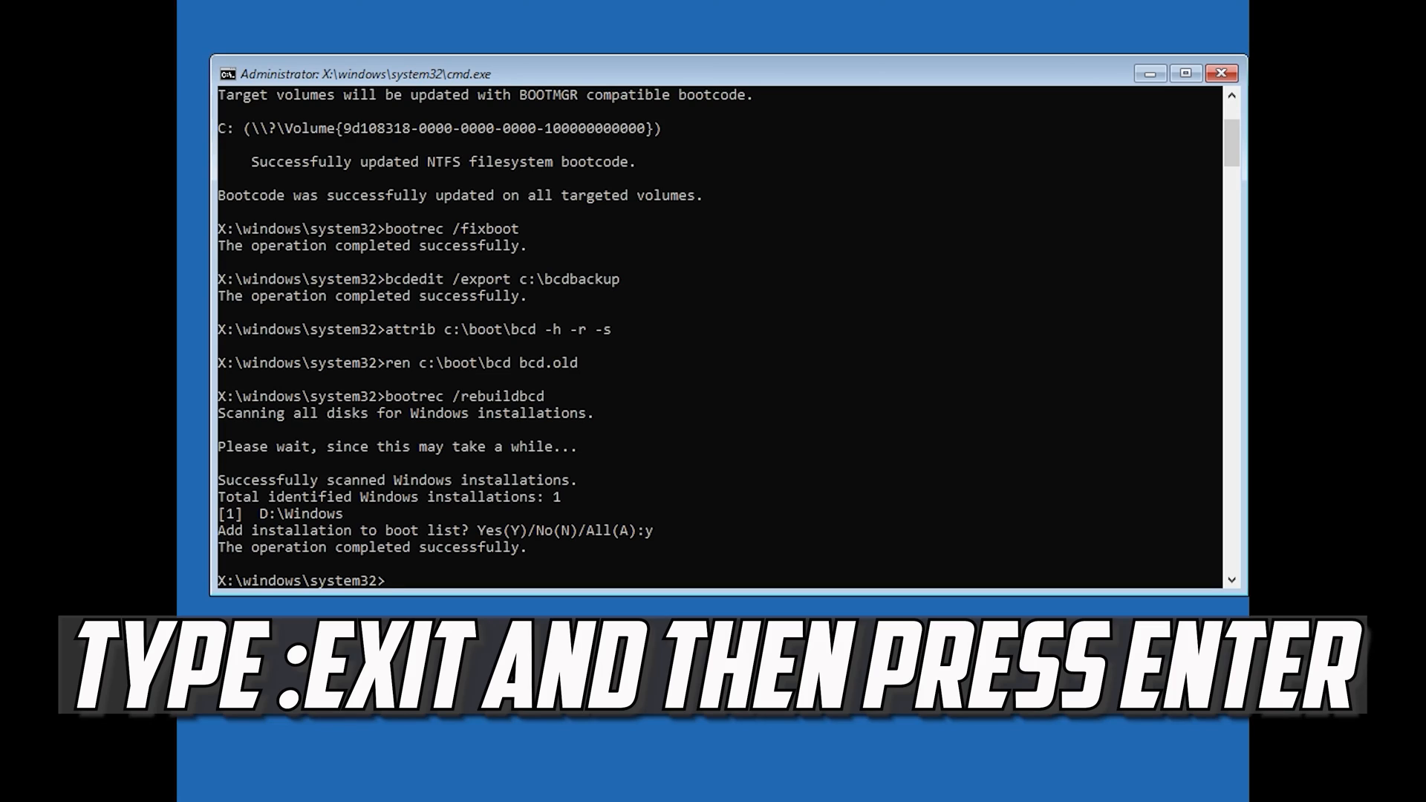
type("exit")
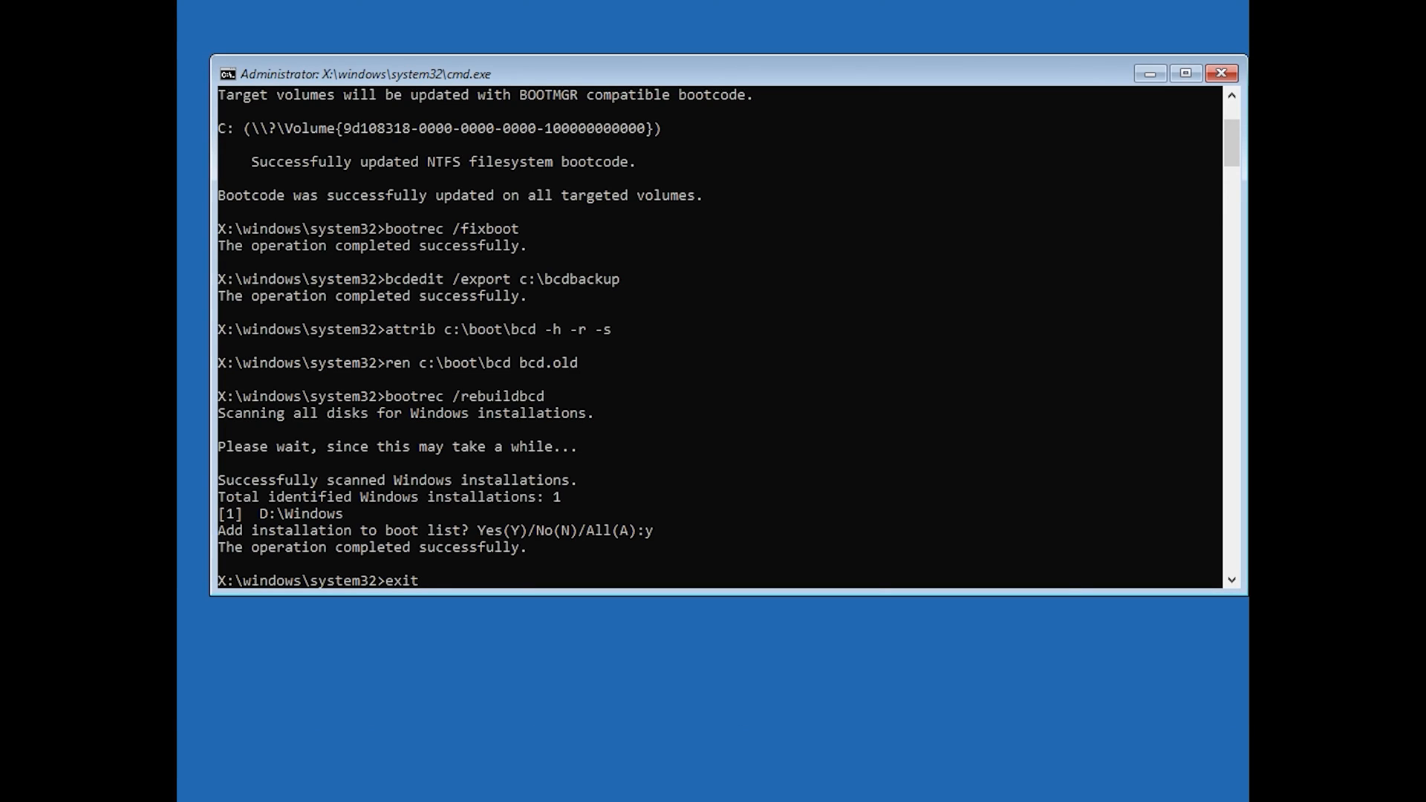
key("Enter")
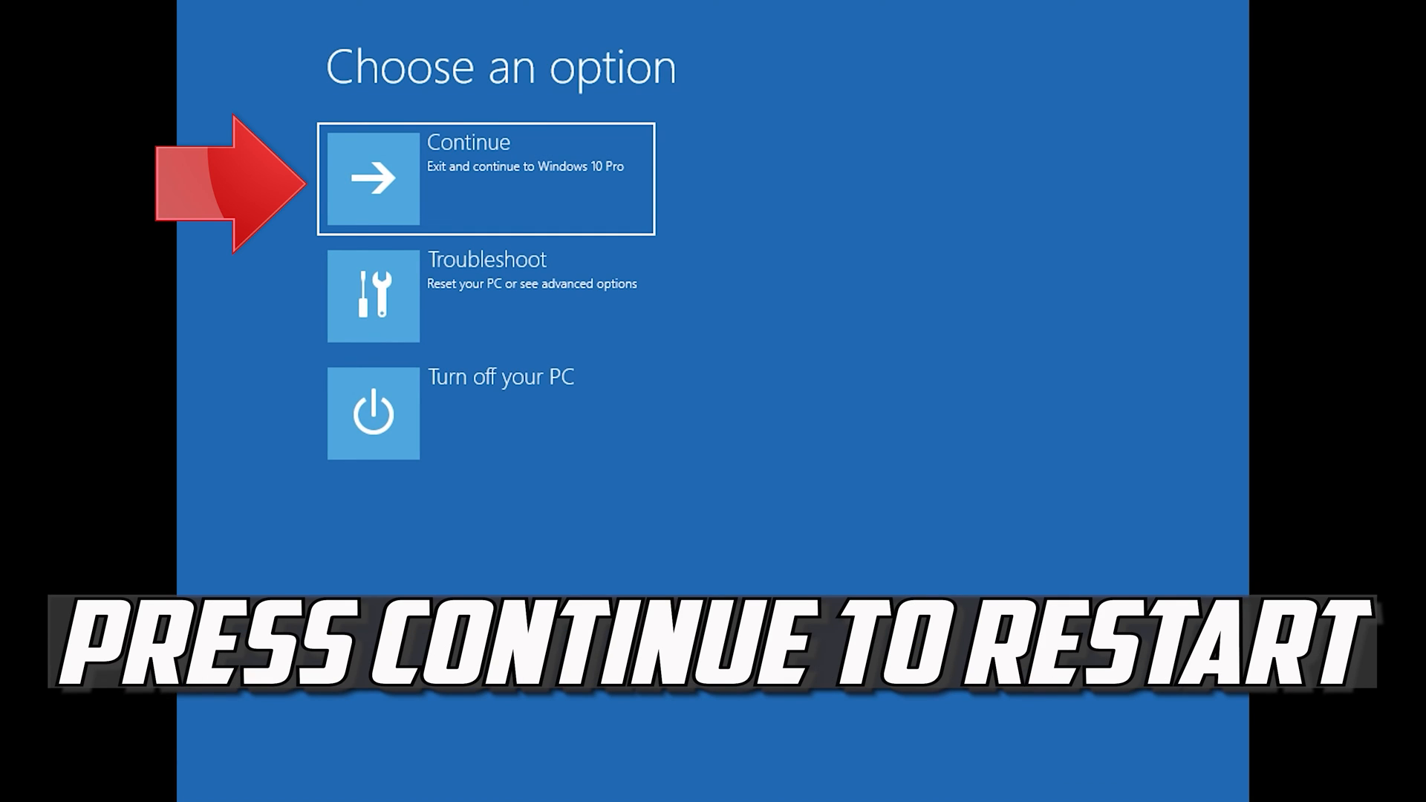